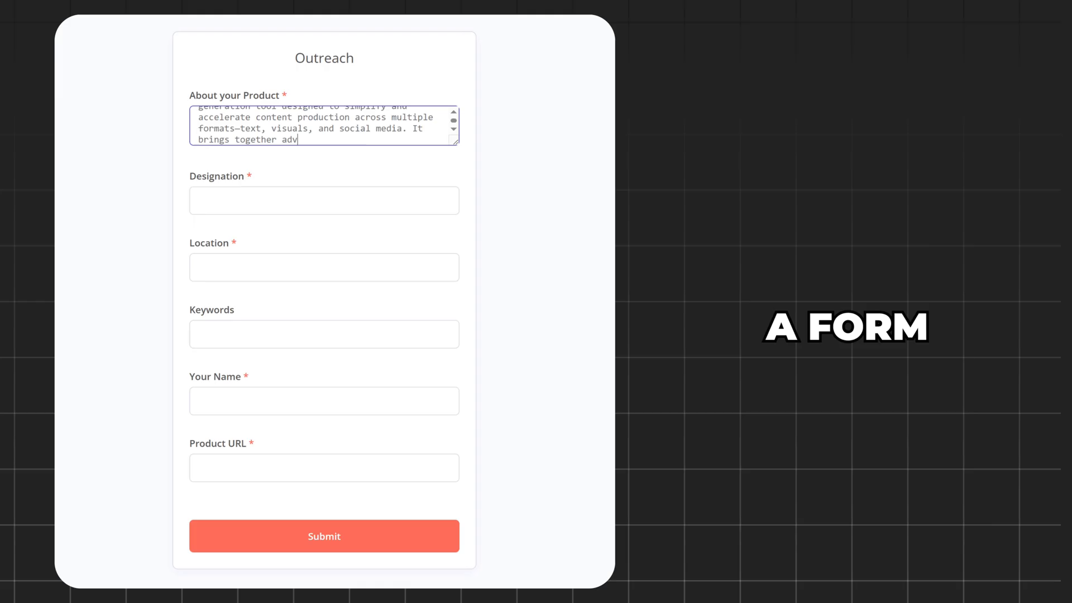
- Follow the 'Get N8n Hosting & Workflow' webspacekit link from the video description
click(324, 267)
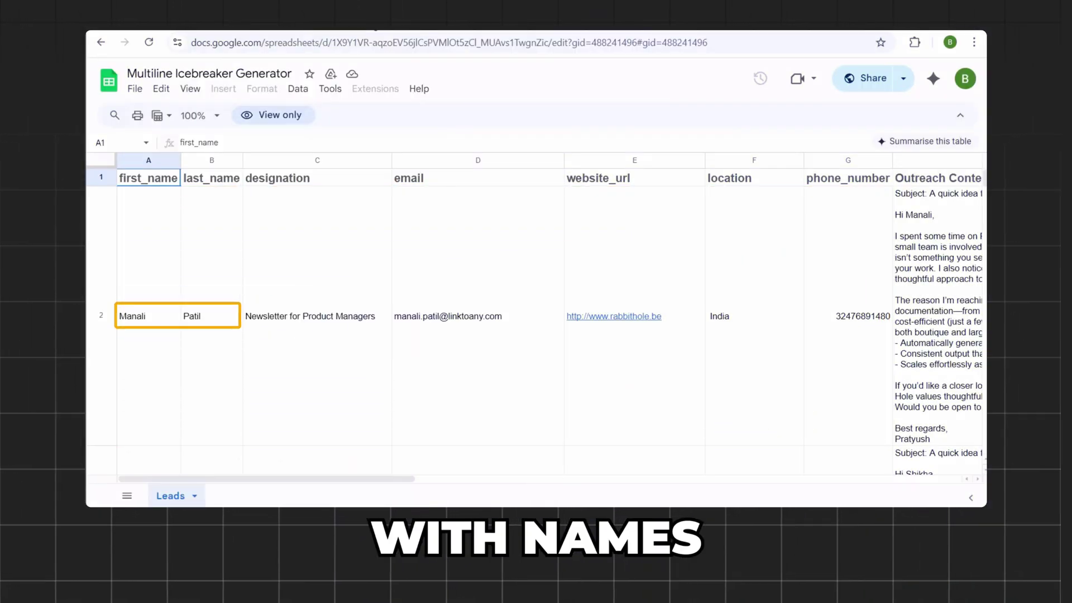
click(449, 316)
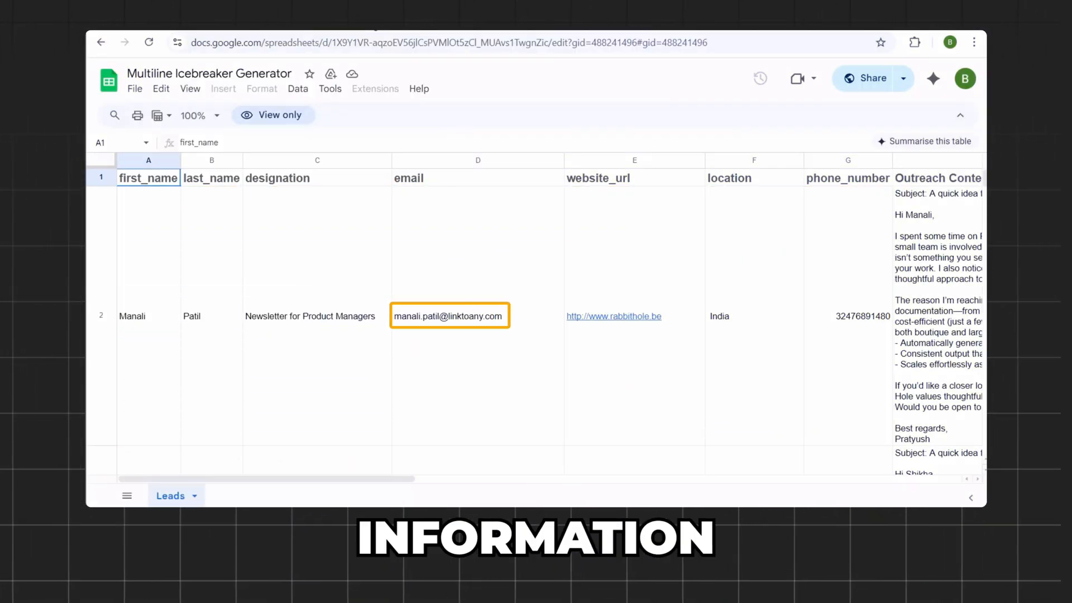
click(613, 316)
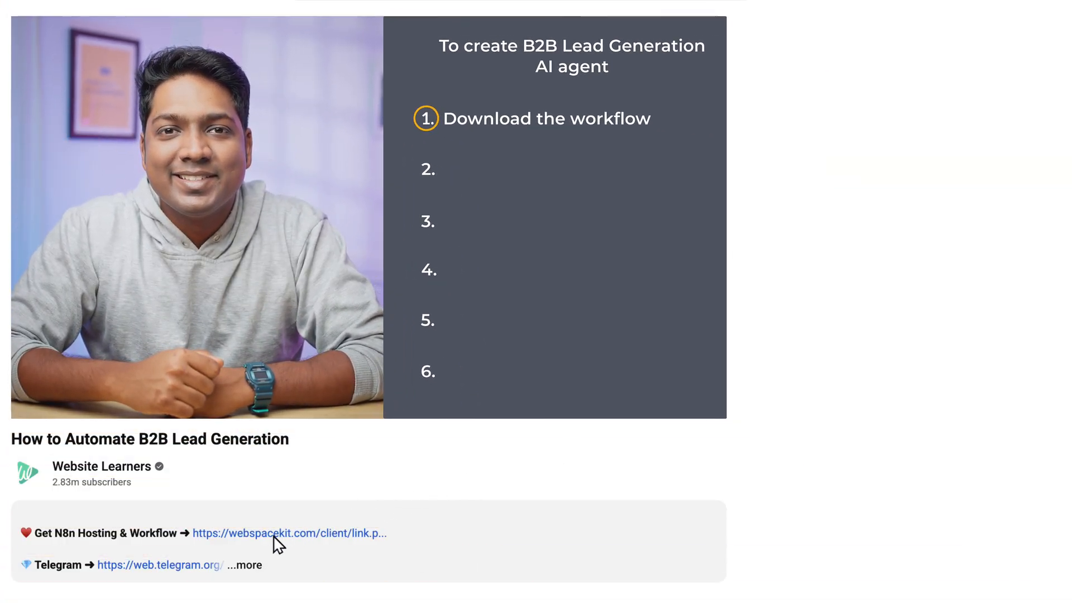
click(288, 533)
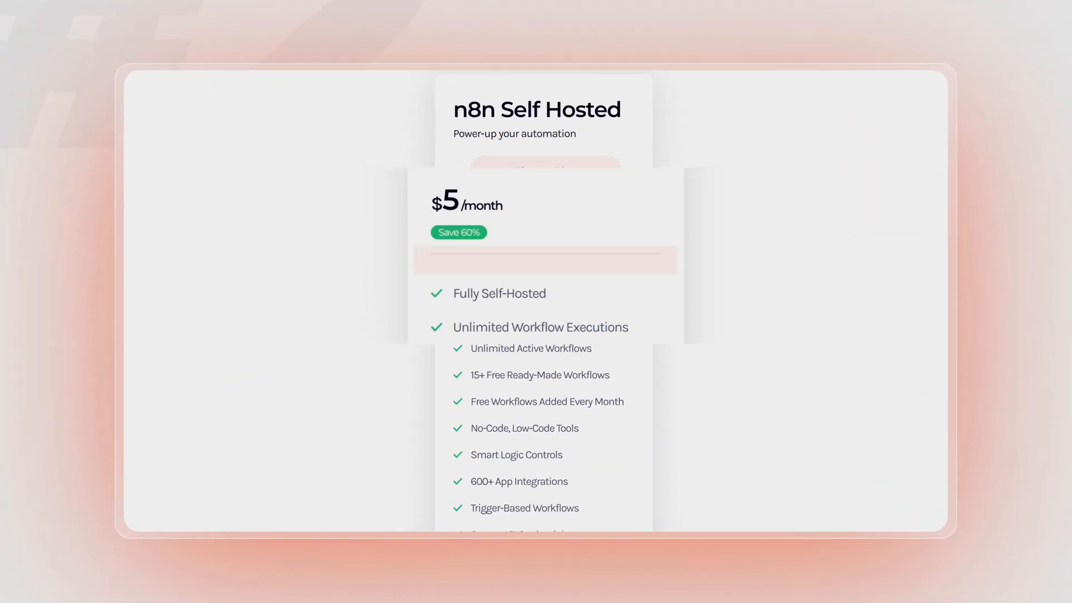
- Scroll the WebSpaceKit workflow library to the Generate Personalized Cold Emails from Lead Data workflow
scroll(down, 3)
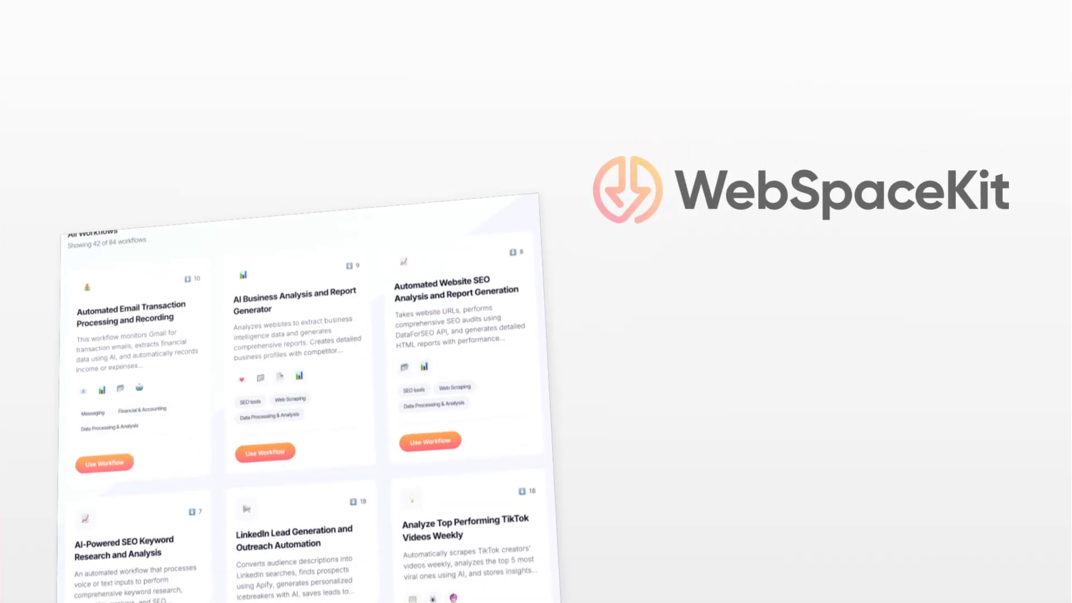
scroll(down, 3)
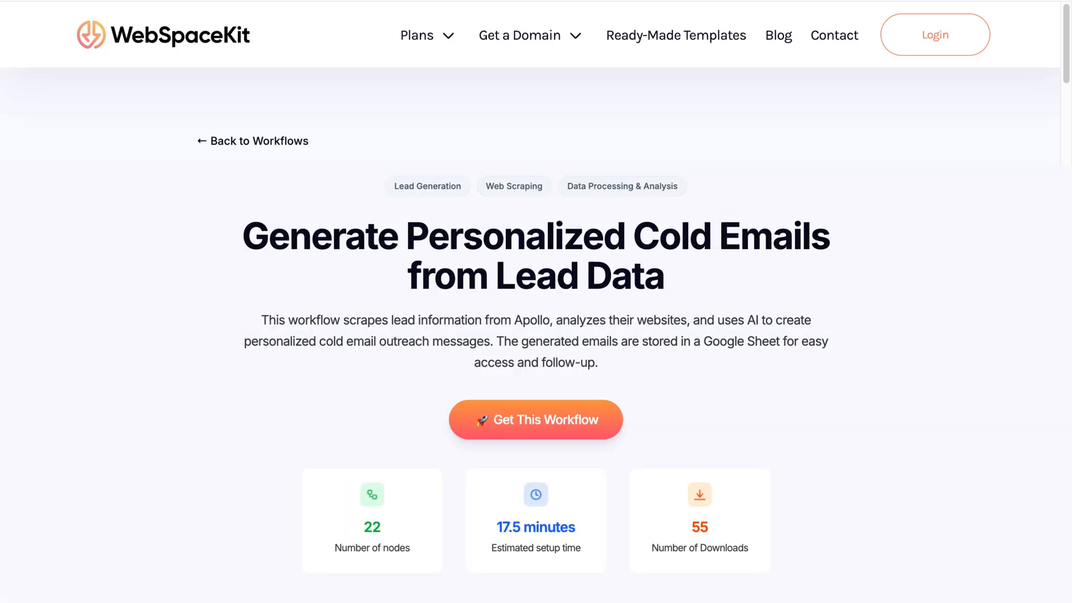
mouse_move(138, 472)
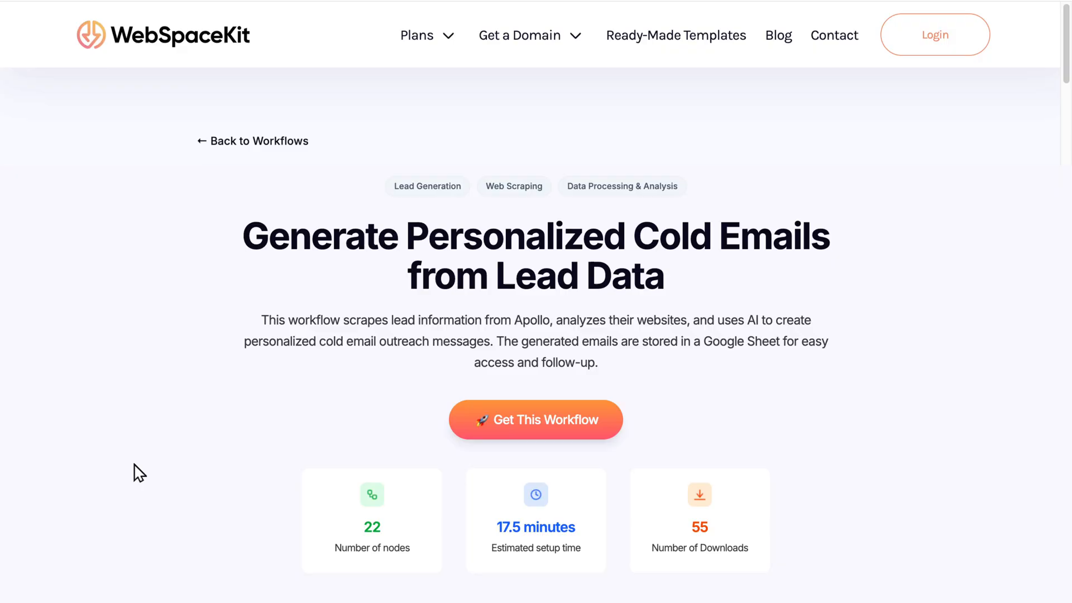
- Order the workflow with 12-month n8n hosting, agree to the Terms of Service and check out
click(534, 418)
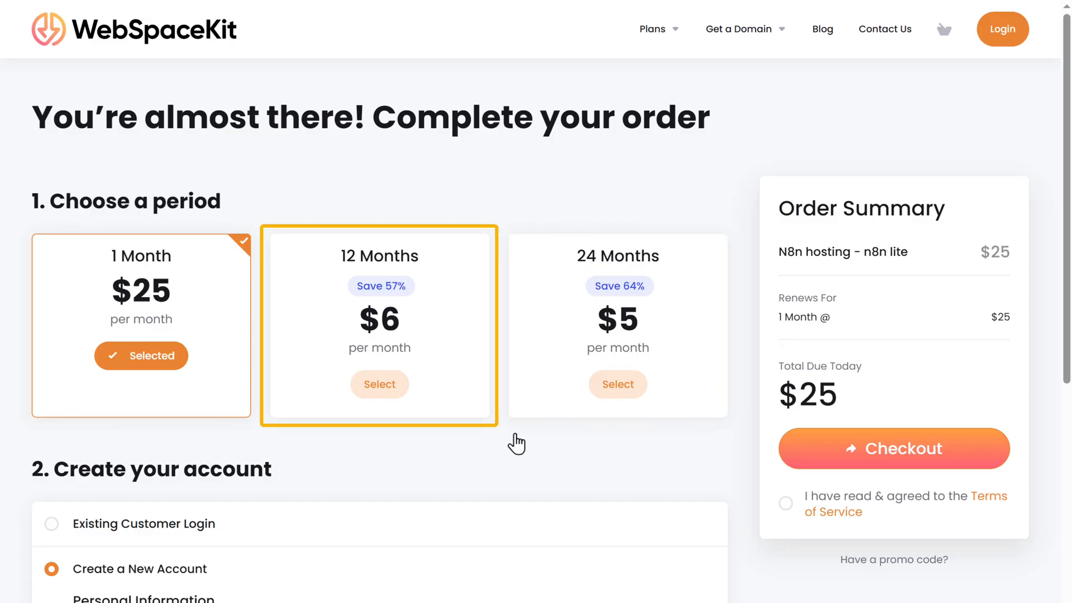
click(378, 383)
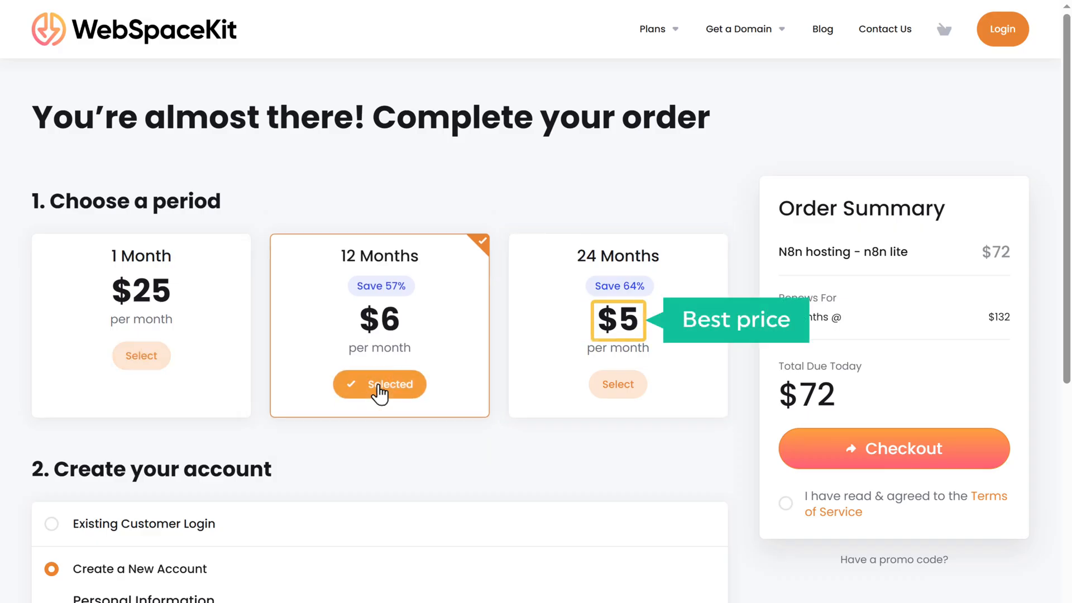
scroll(down, 3)
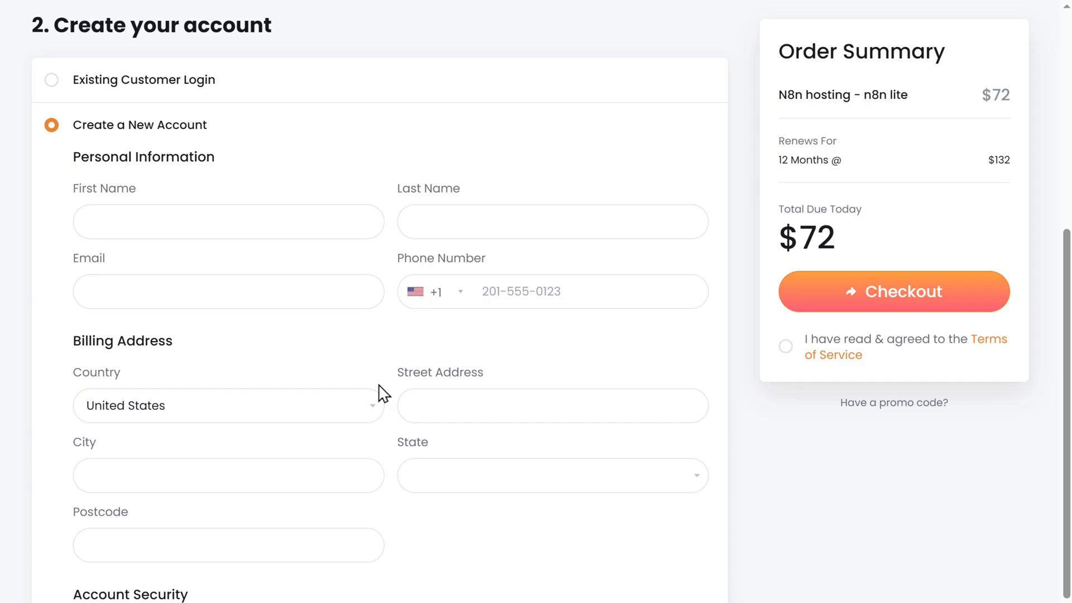
scroll(down, 3)
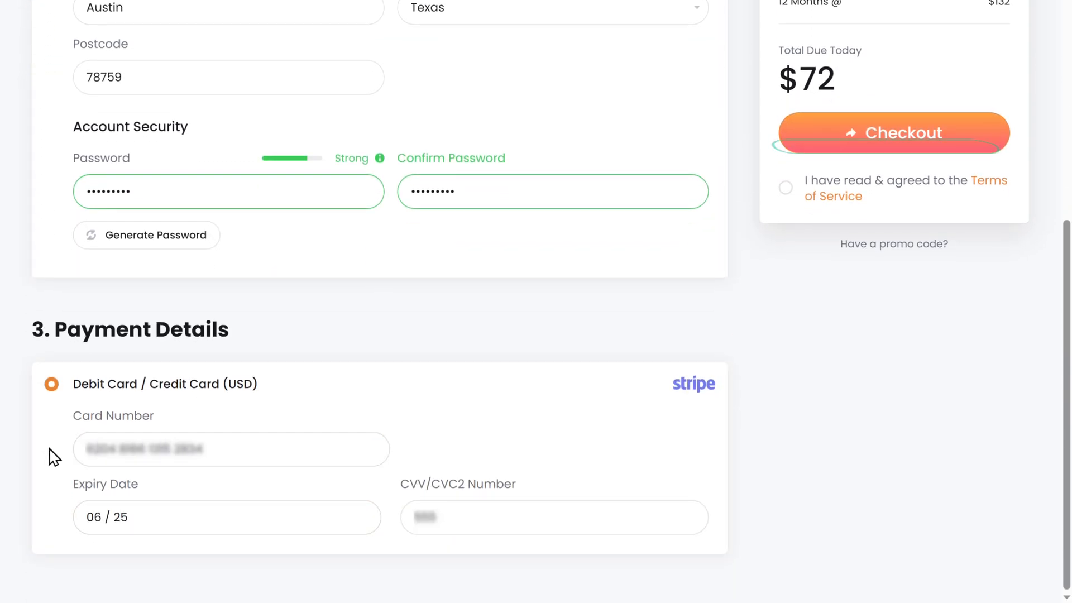
click(785, 347)
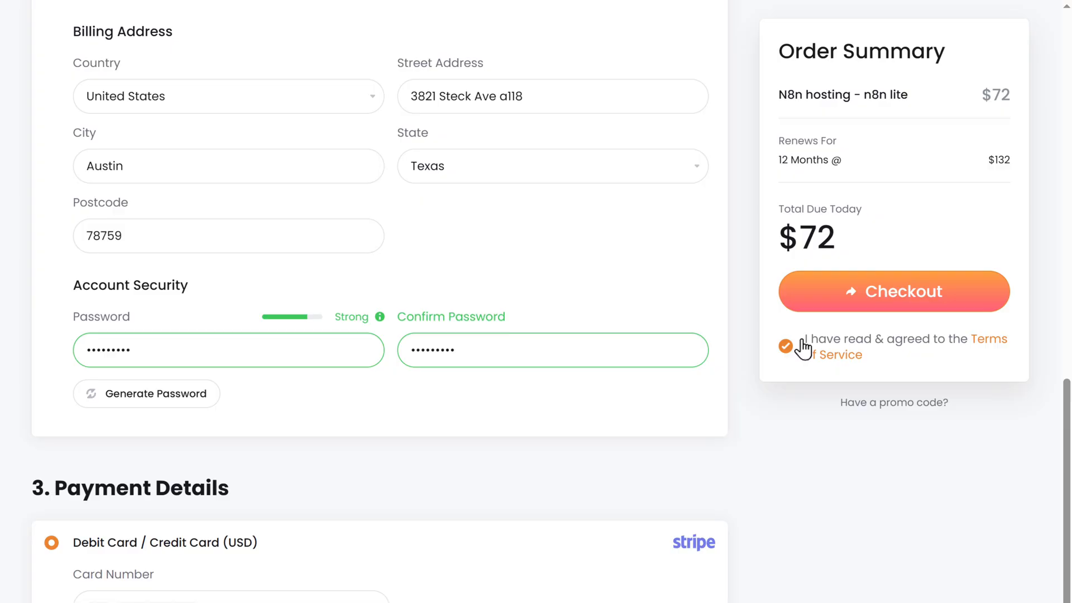
click(894, 292)
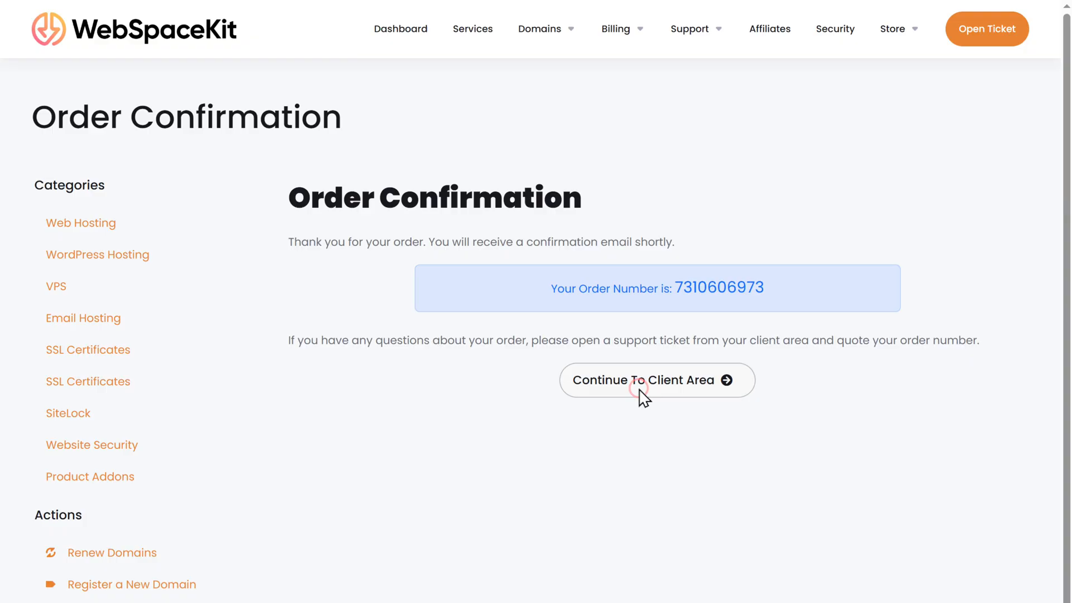
- From the client area, manage the n8n Lite service and begin the instance setup
click(656, 380)
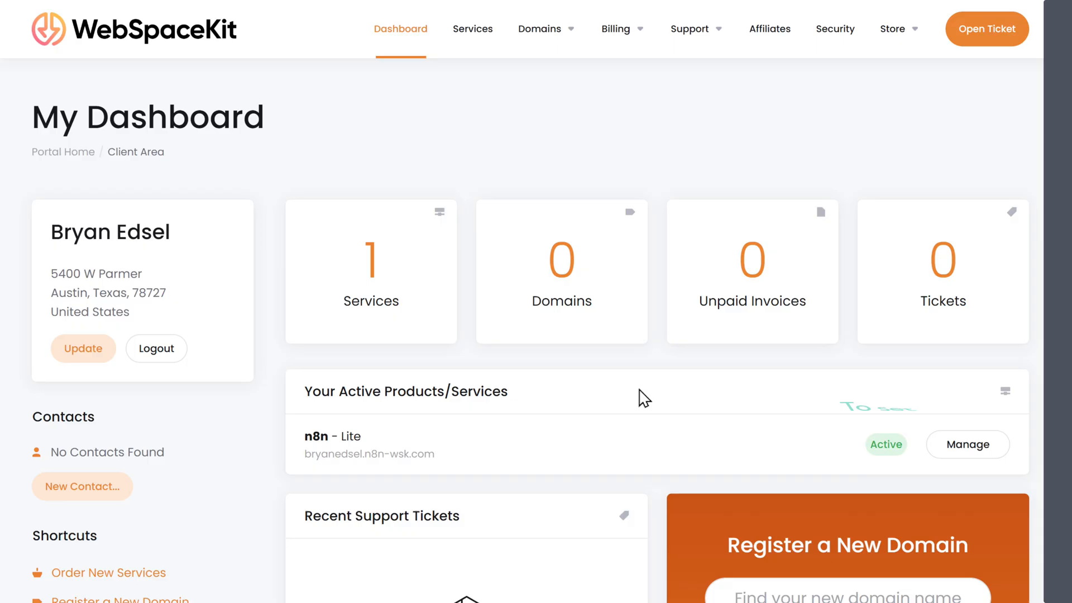
mouse_move(967, 445)
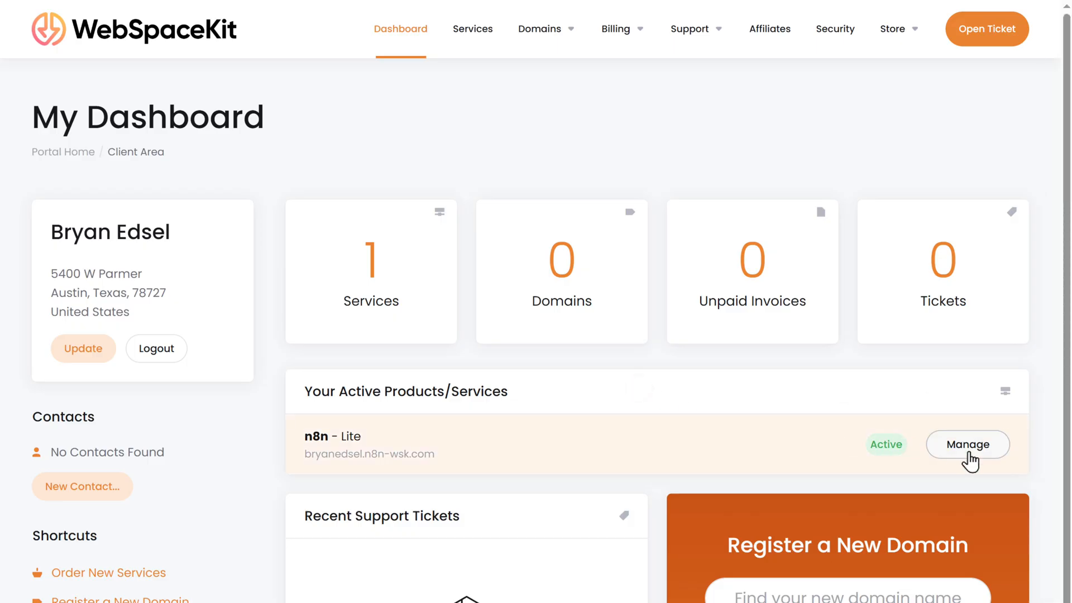
click(967, 445)
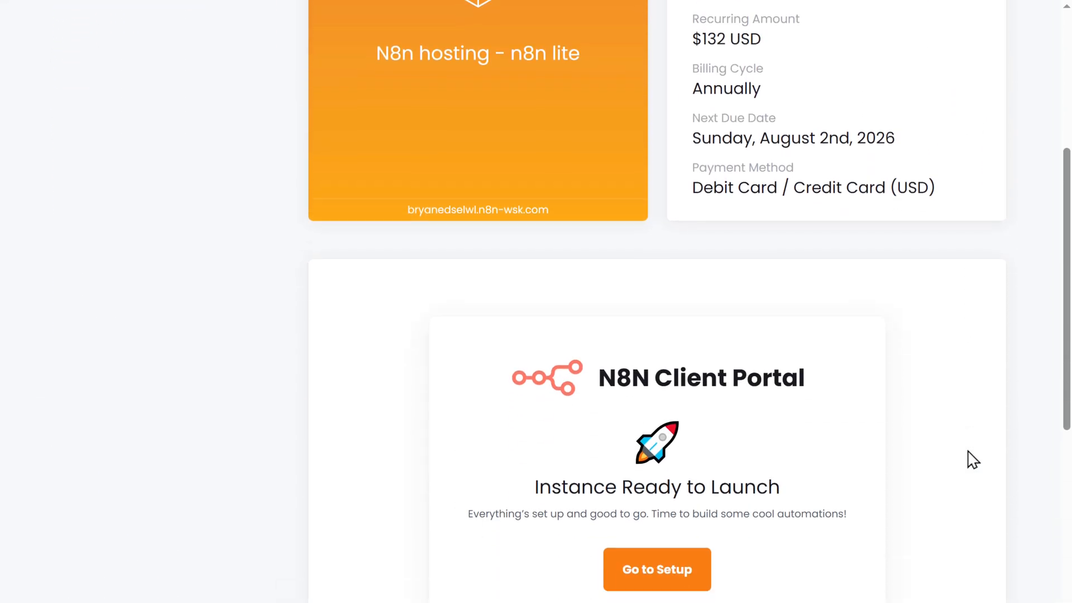
scroll(down, 3)
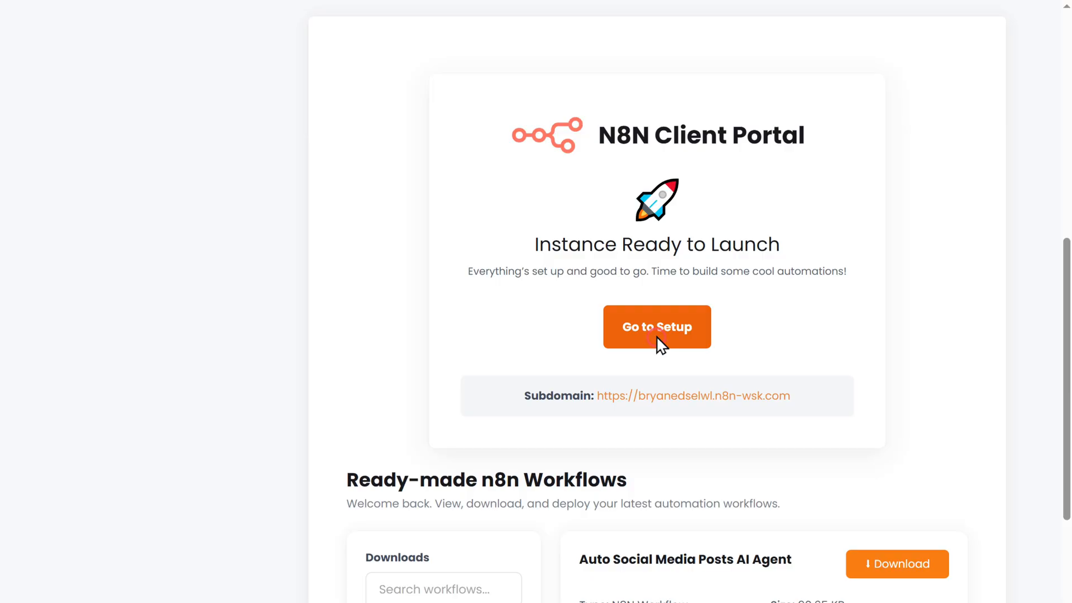
click(657, 327)
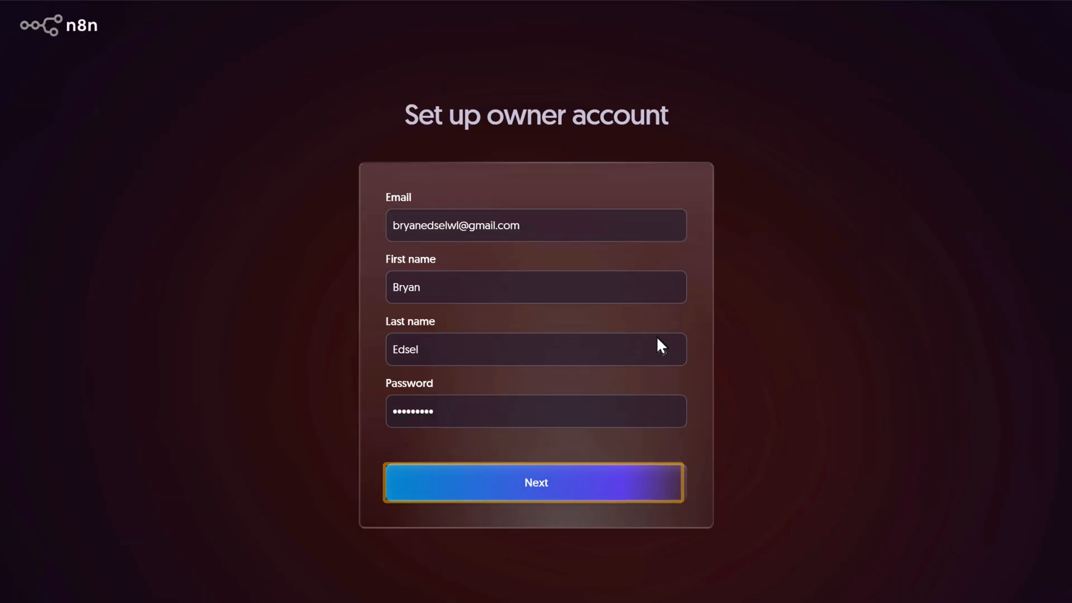
- Submit the owner account form, view the Overview, then return to the workflow download page
click(536, 482)
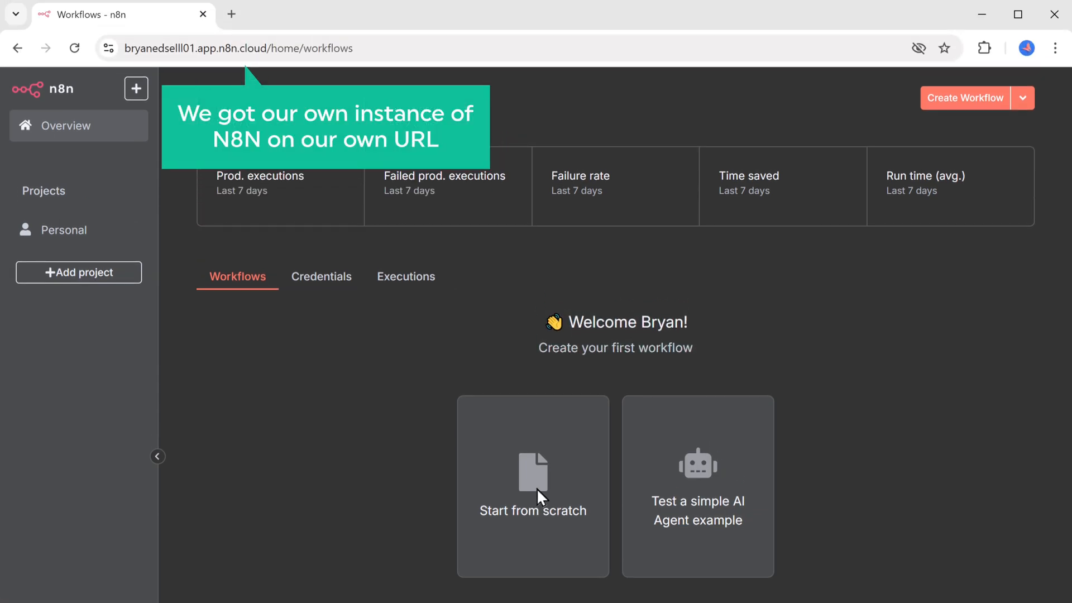
click(239, 48)
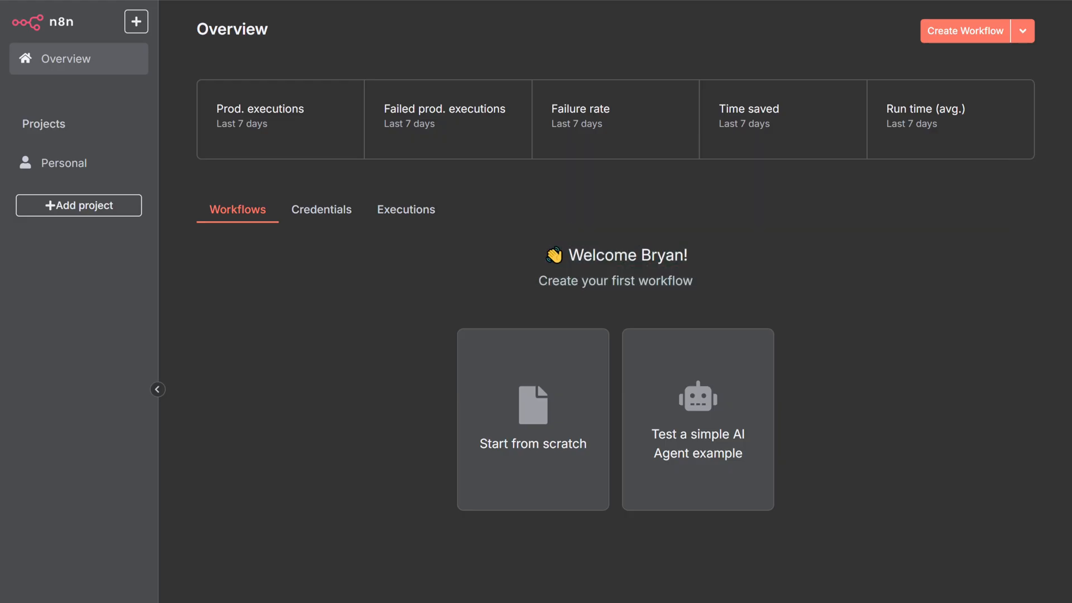
click(116, 17)
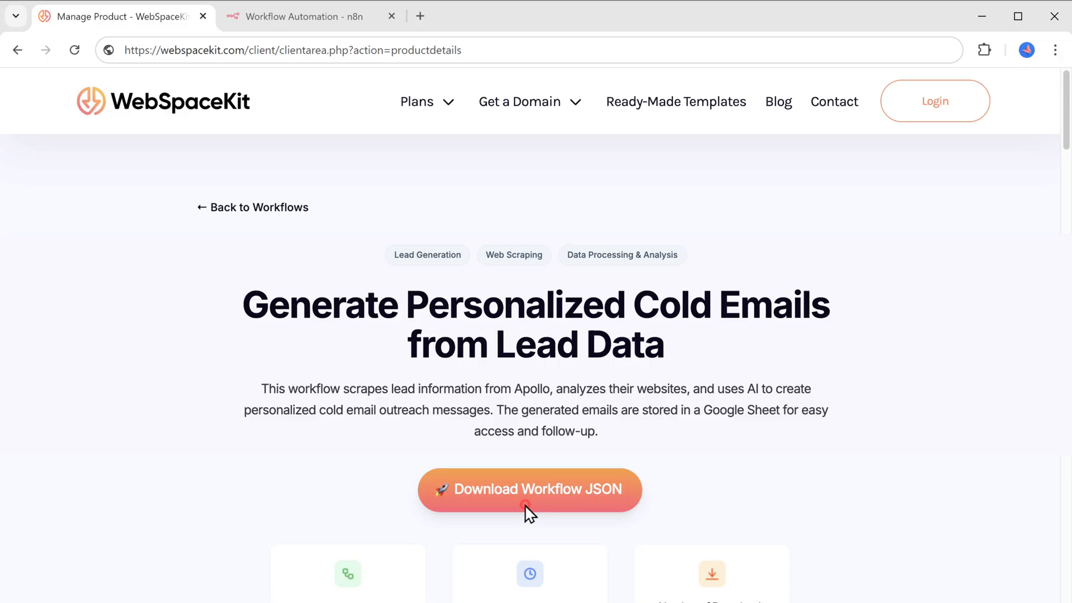
- Download the cold-email workflow JSON from the WebSpaceKit workflow page
click(529, 489)
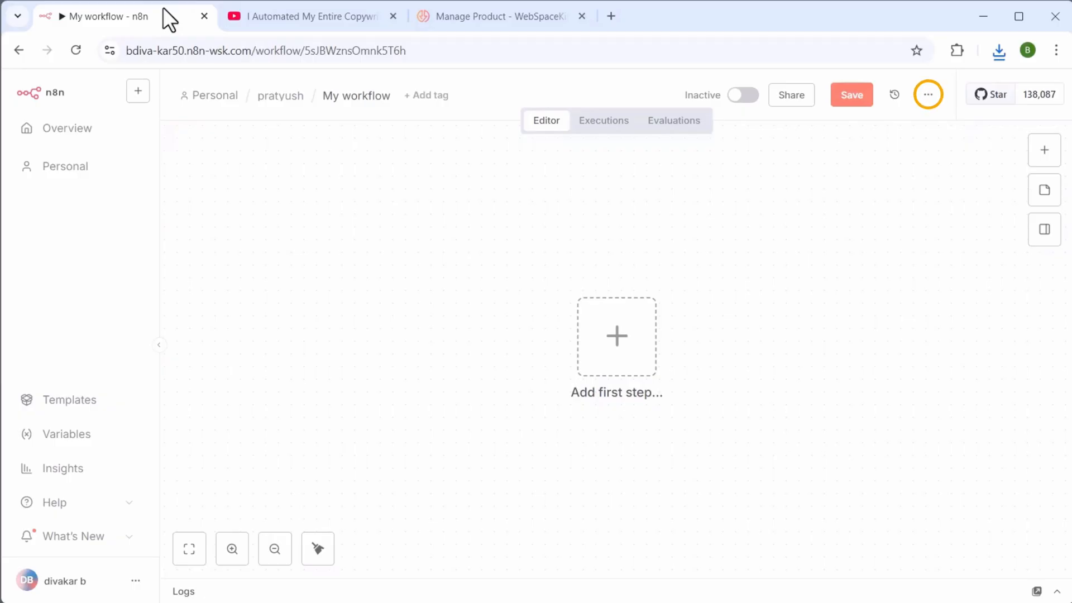
- Import the Deep Multiline Icebreaker JSON file from the workflow options so its nodes fill the canvas
click(928, 94)
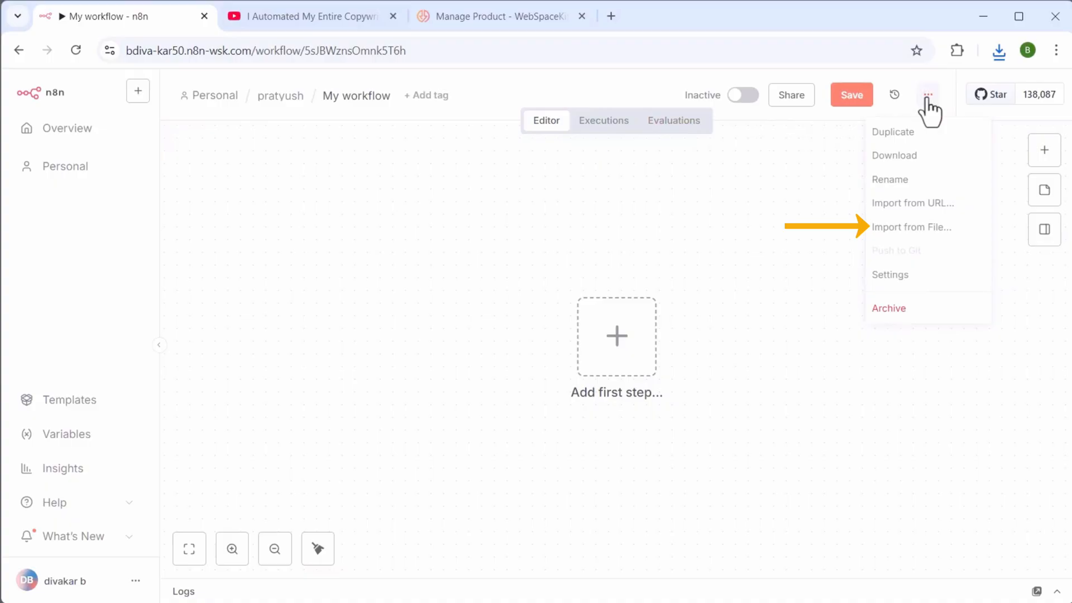
click(913, 227)
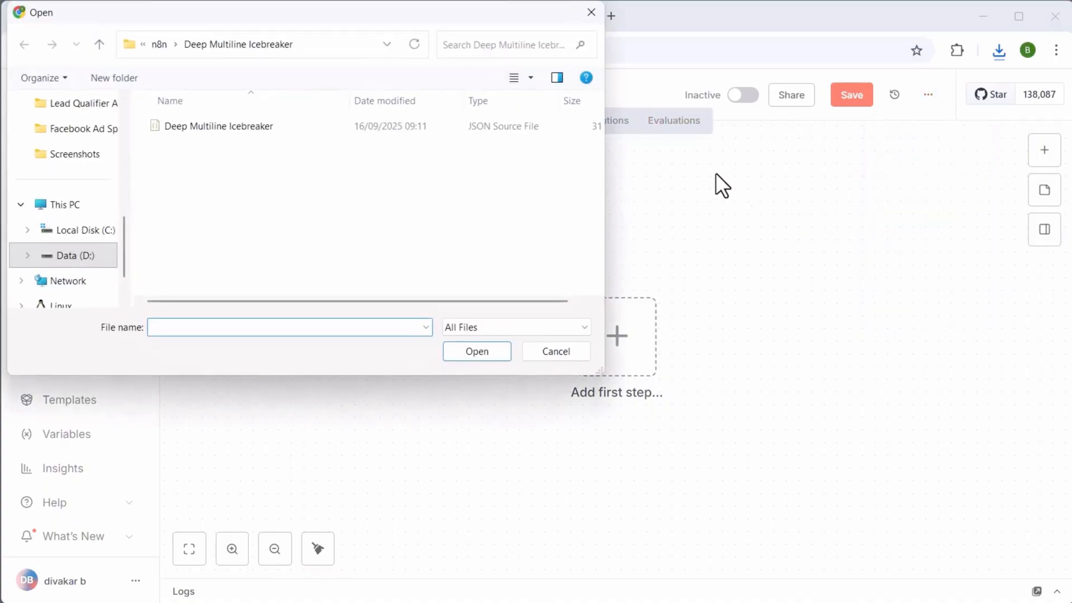
click(477, 351)
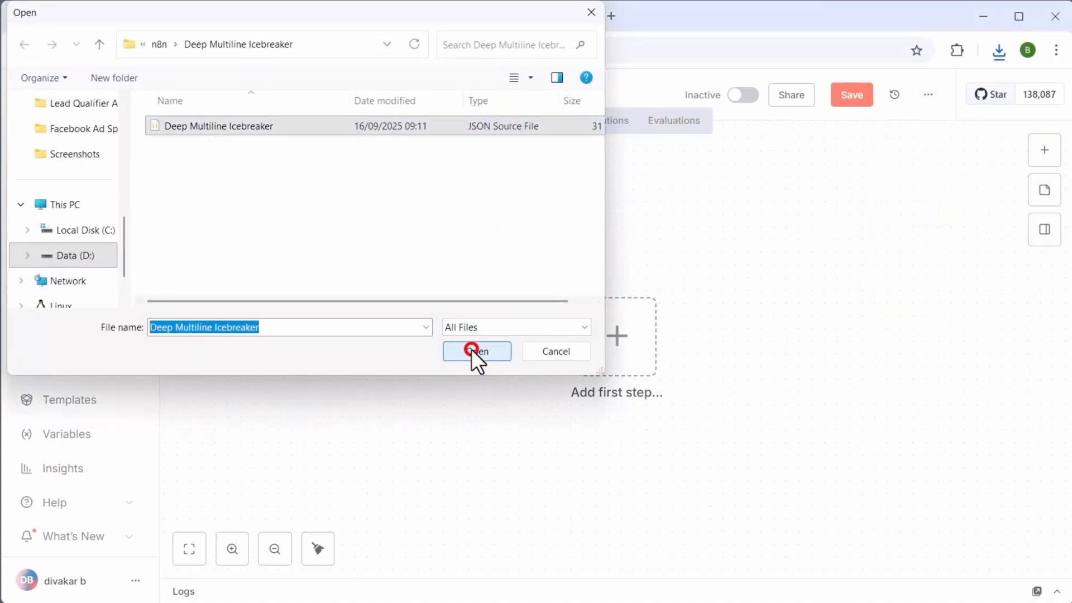
click(475, 351)
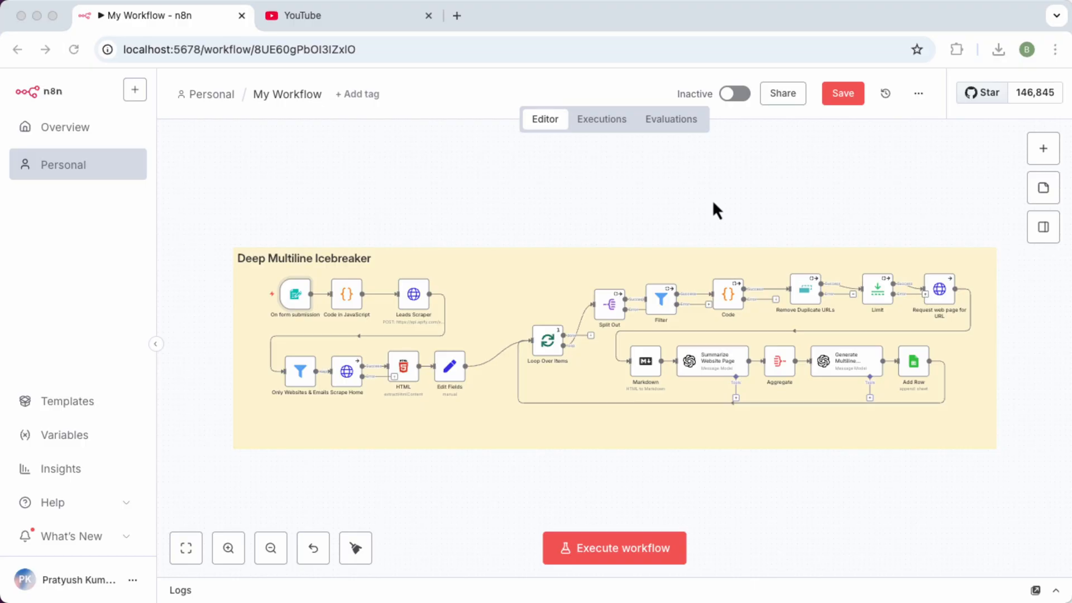
click(413, 294)
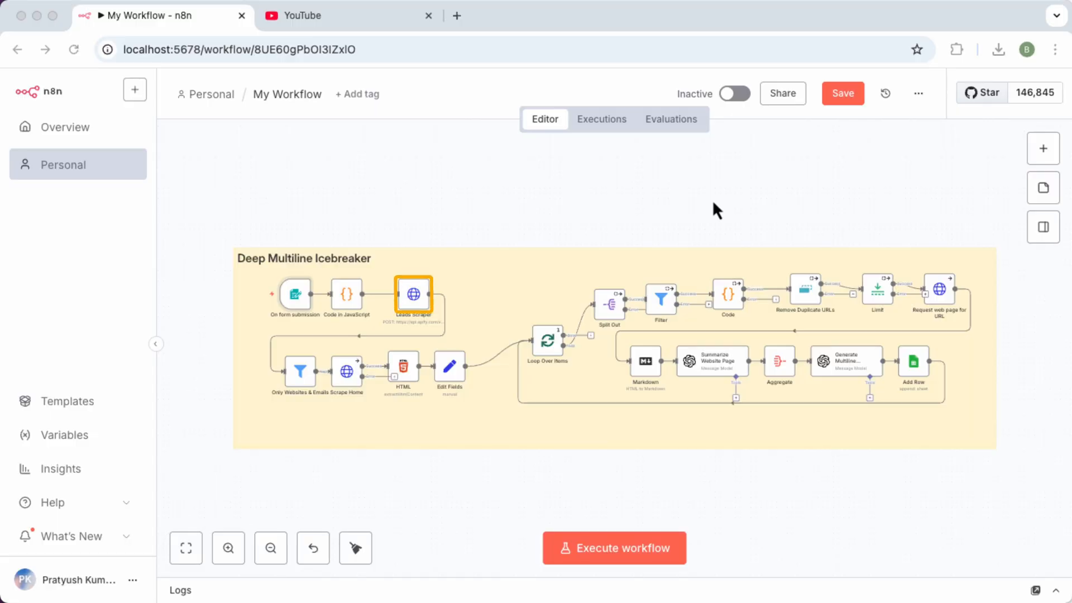
- From the Leads Scraper node, sign in to Apify Console with the Google account
double_click(413, 294)
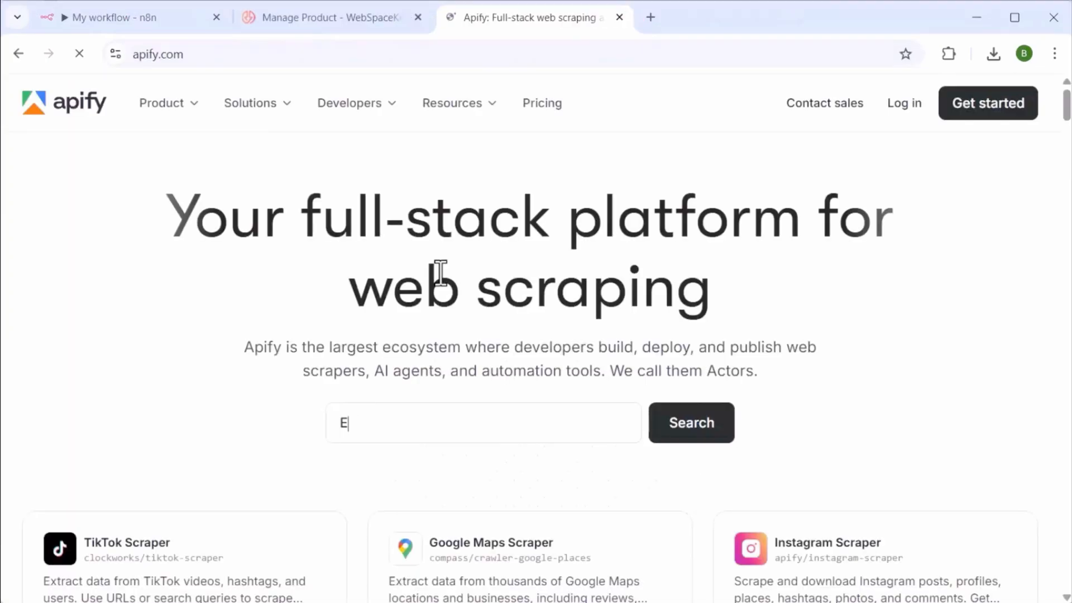
click(988, 103)
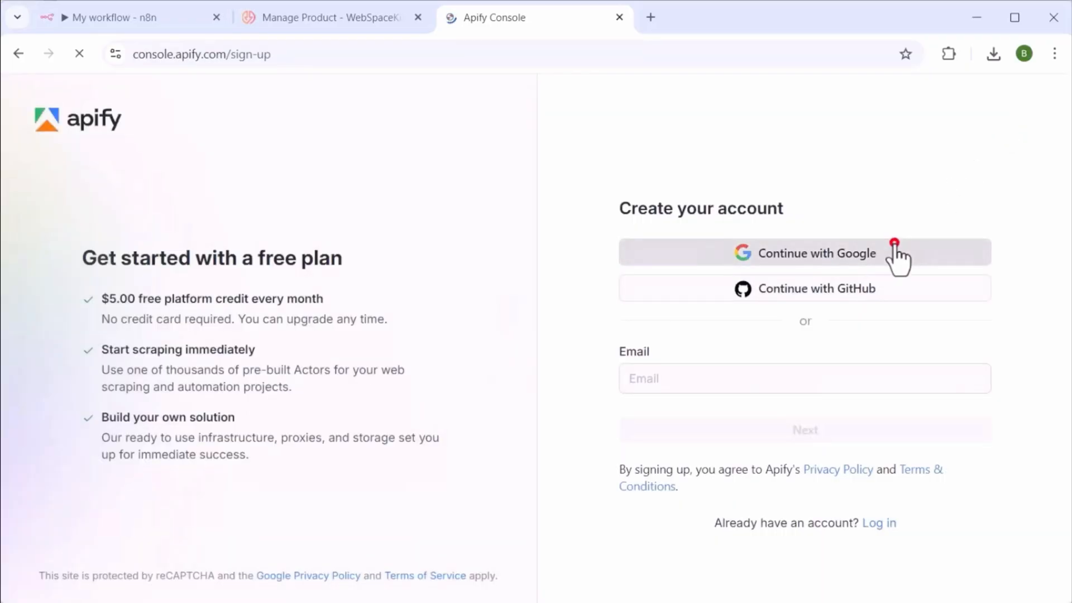
click(805, 253)
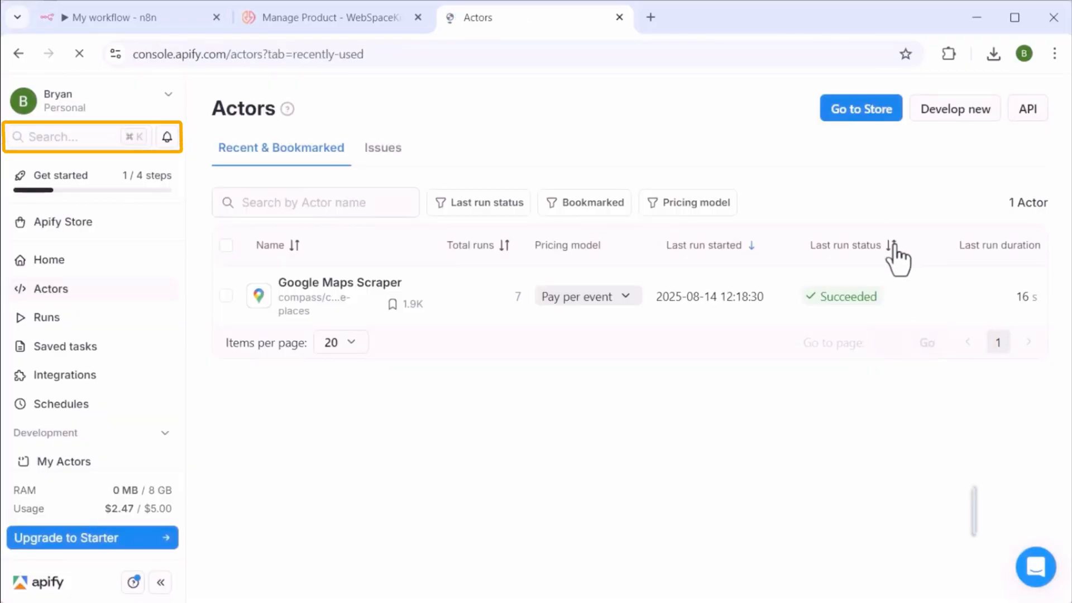
- Search 'API' with Ctrl+K, go to API tokens and reveal the default personal token
click(75, 136)
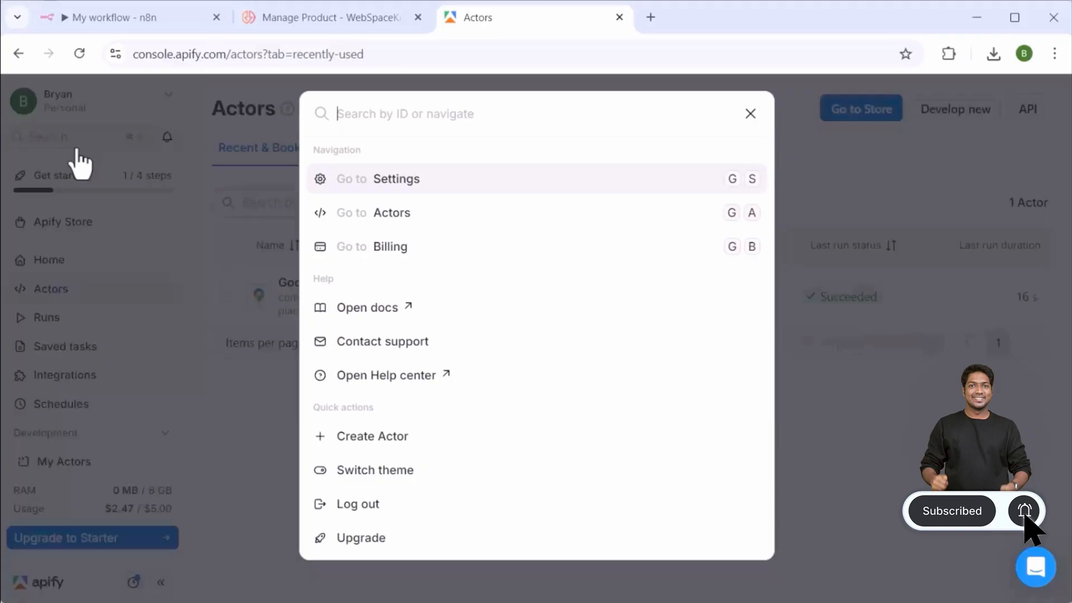
text(API)
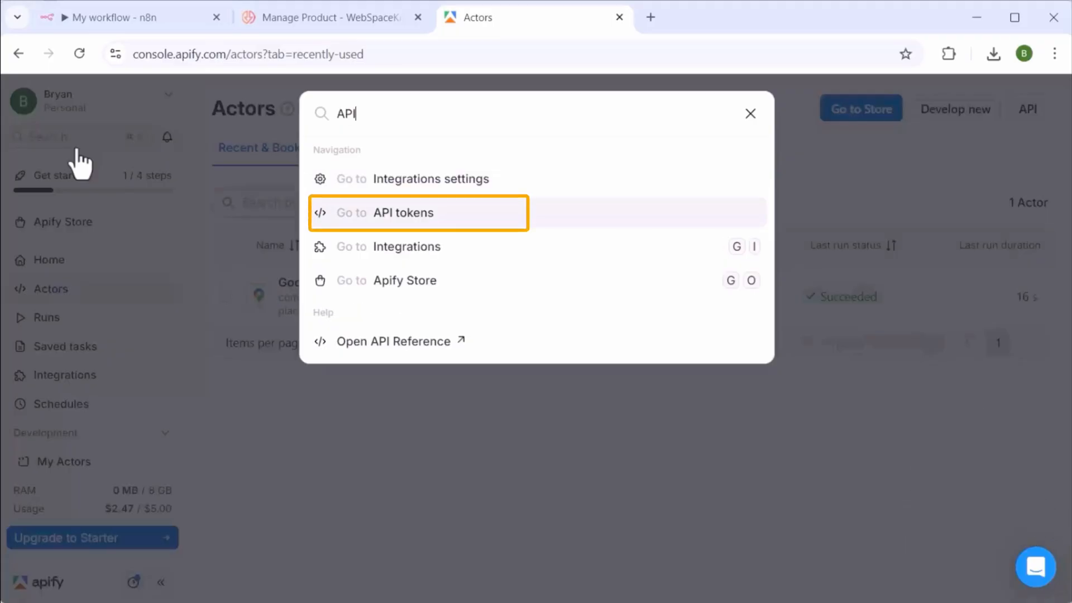
click(405, 212)
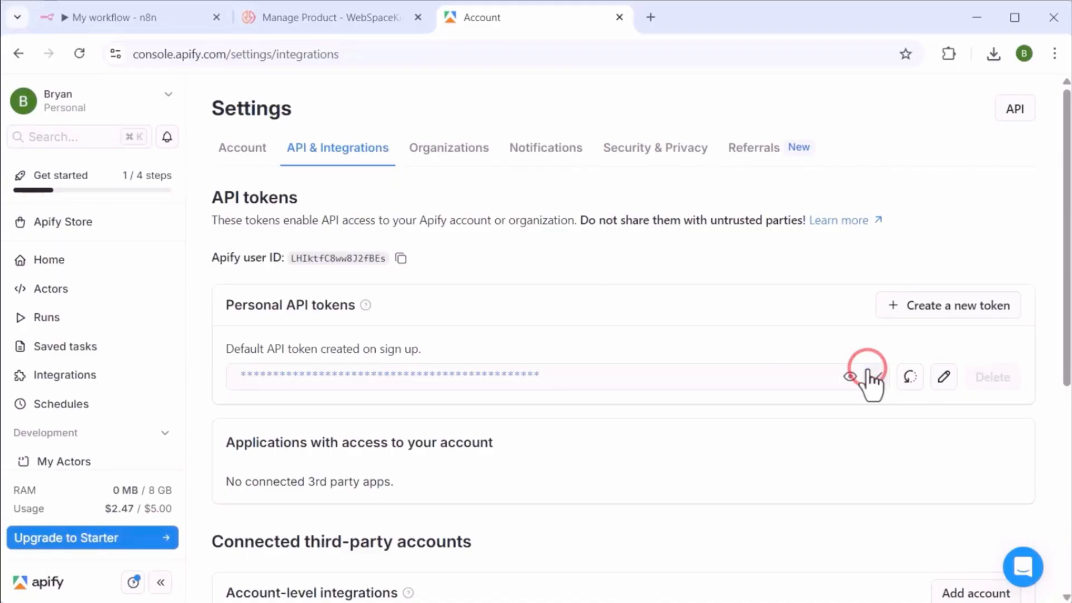
click(126, 17)
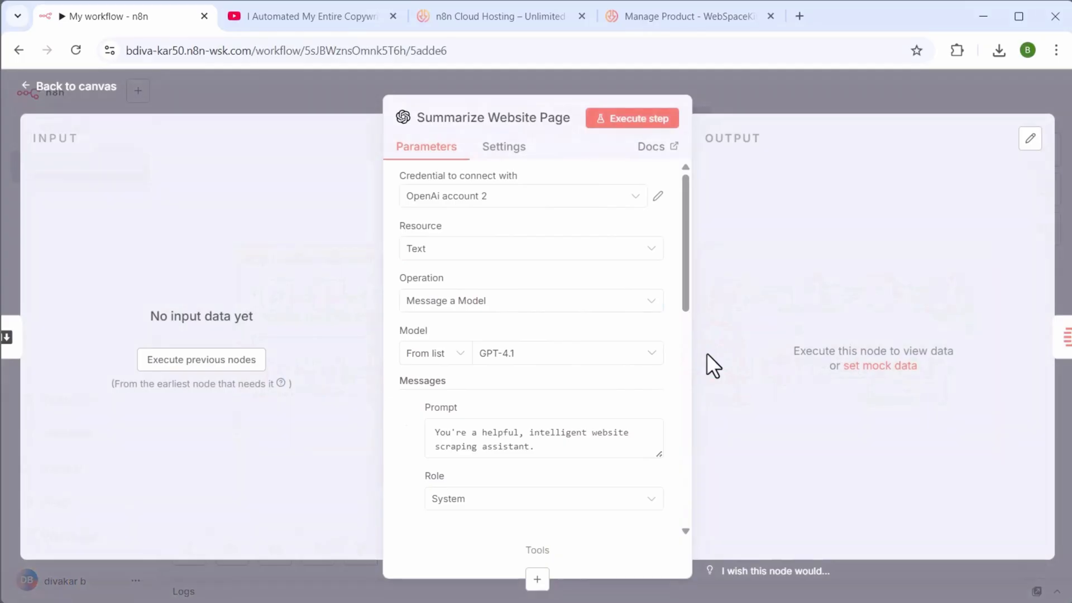
mouse_move(615, 205)
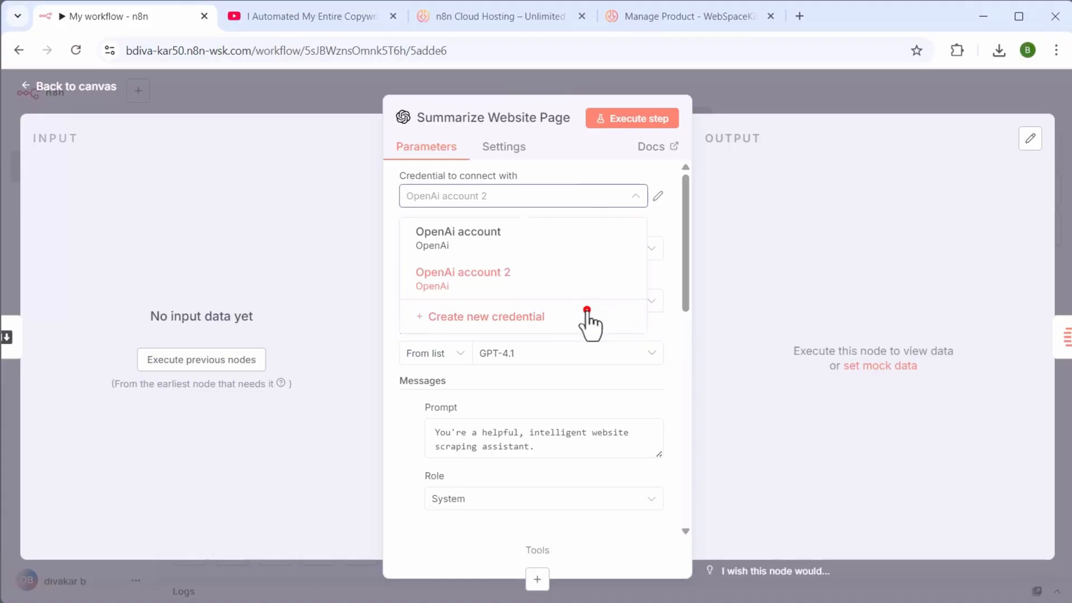
- Create a new OpenAI credential for the node and focus its empty API Key field
click(486, 316)
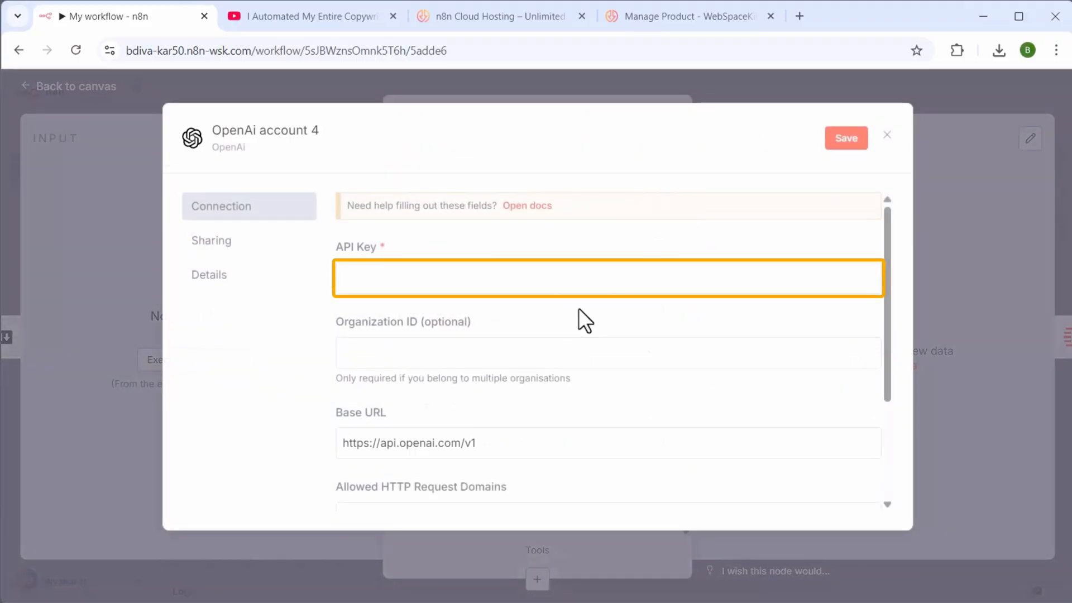
click(309, 17)
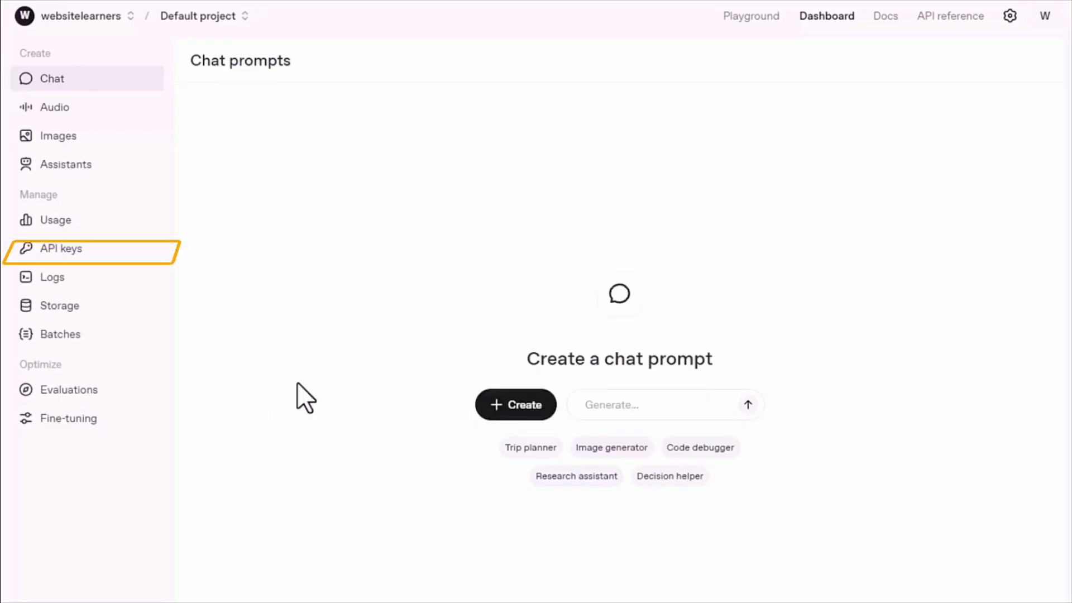
- Create a new OpenAI secret key named Leadqualify and copy it
click(60, 248)
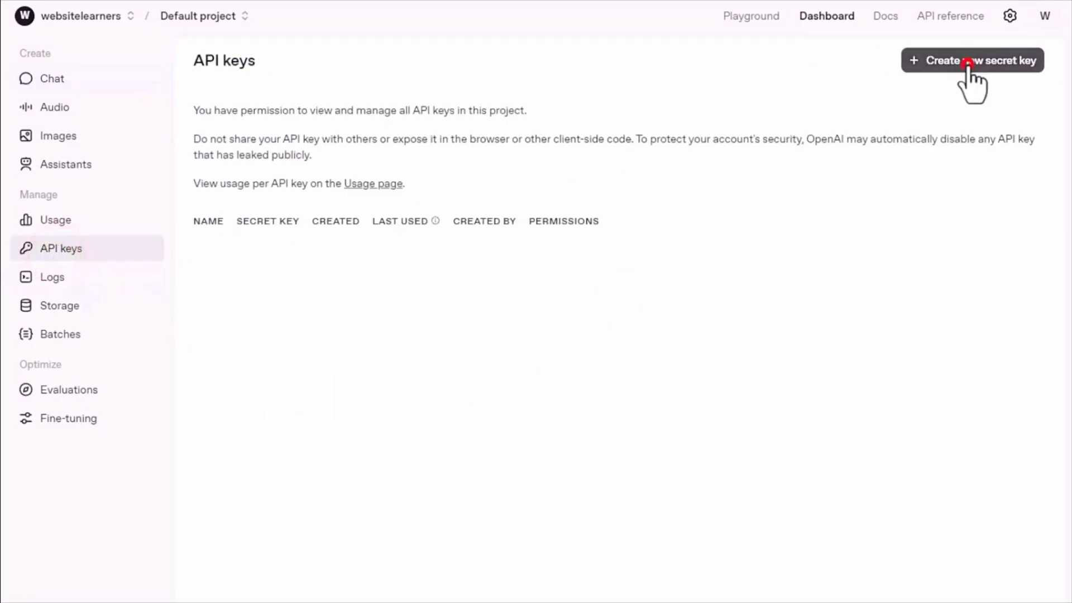
click(972, 60)
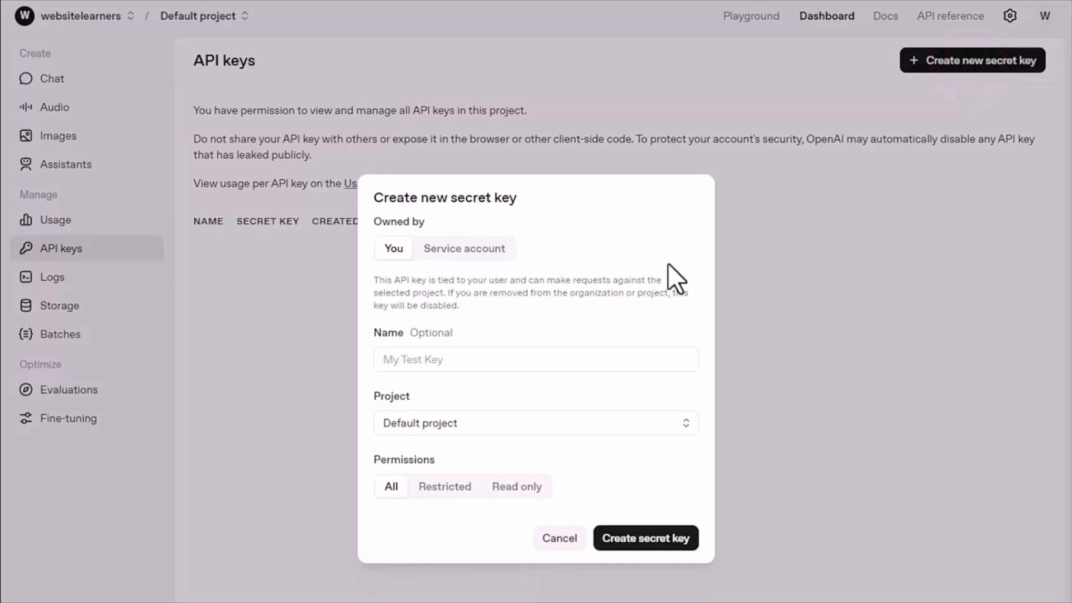
text(Leadqualify)
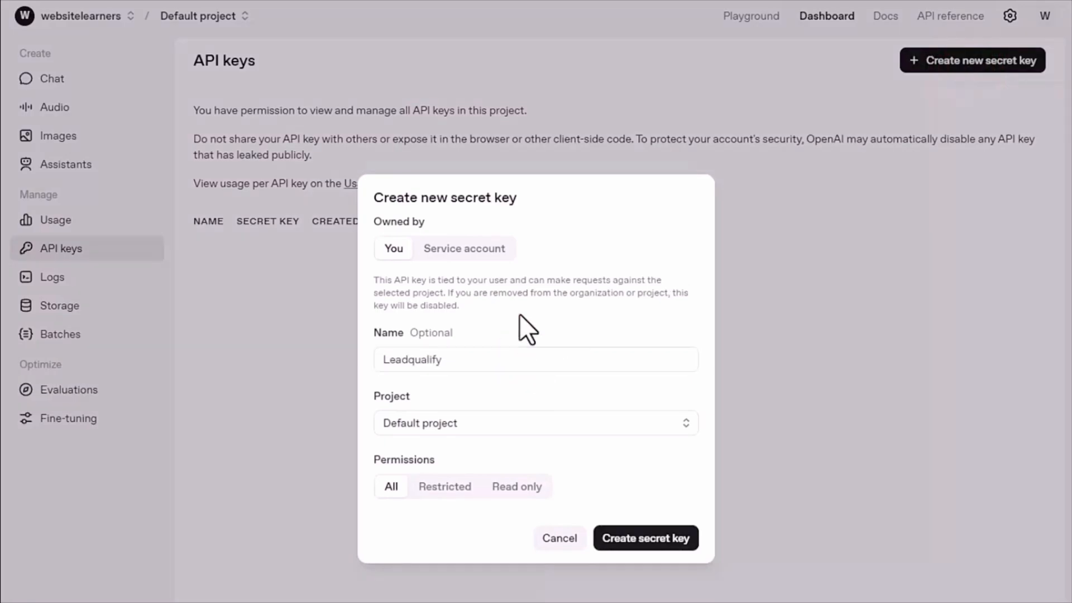
click(644, 539)
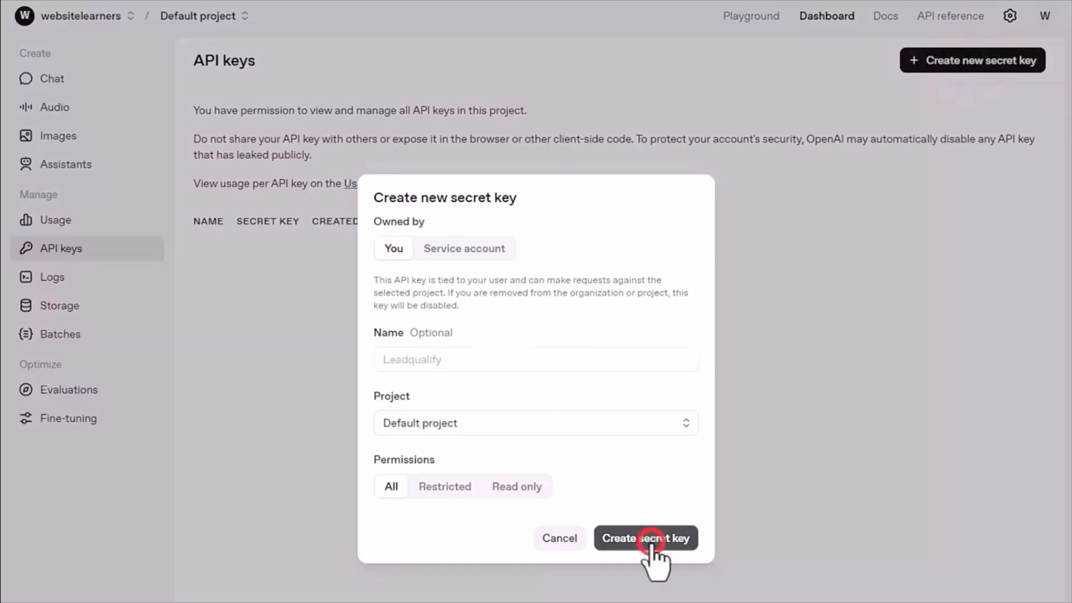
click(644, 539)
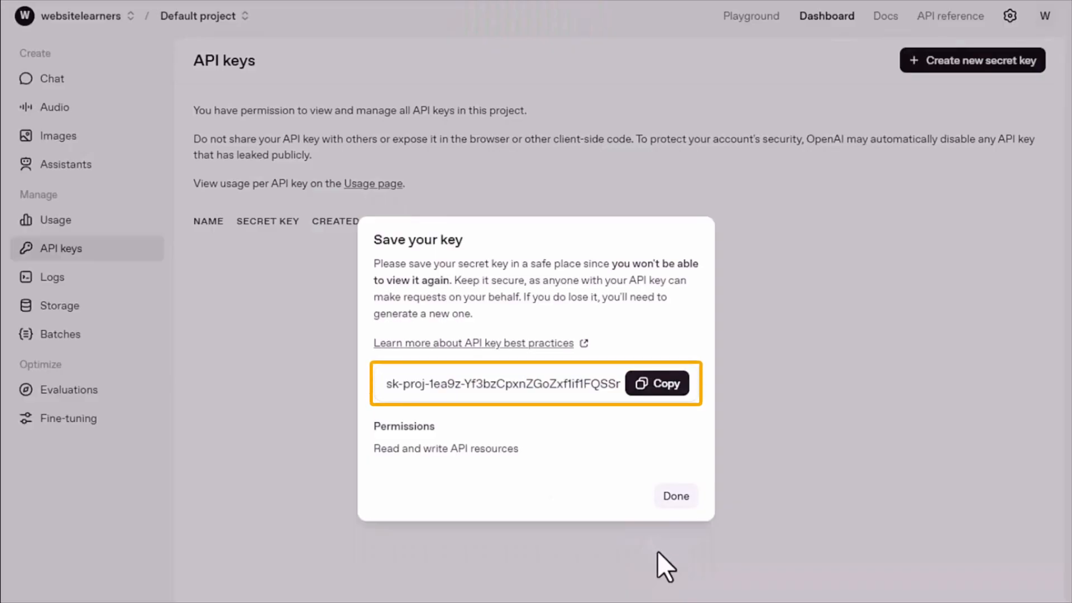
click(656, 383)
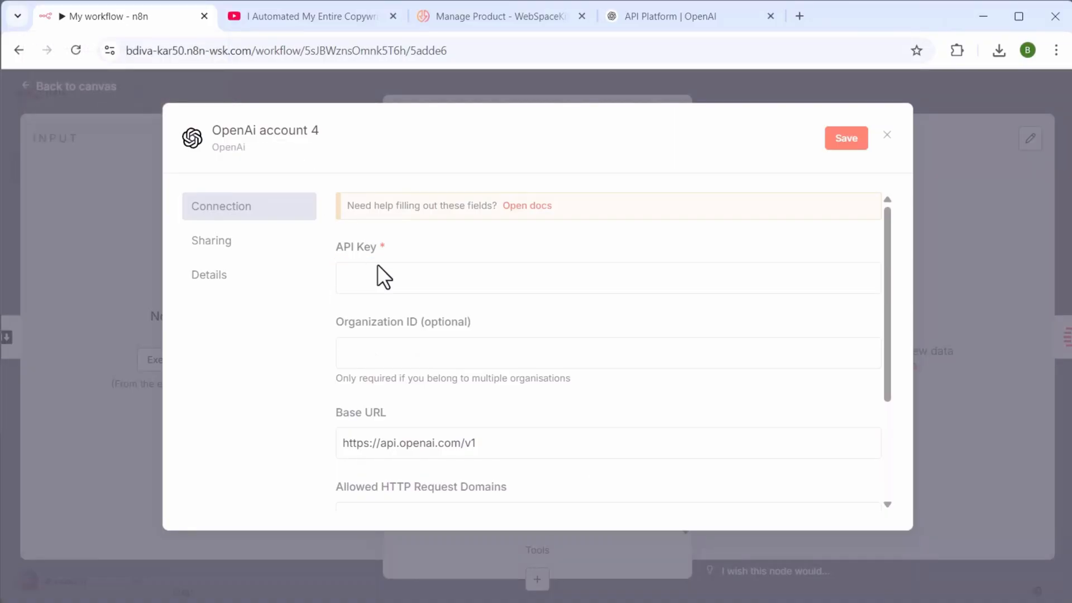
- Save the OpenAI credential with the pasted API key, then reach the Generate Multiline Icebreaker node
click(845, 138)
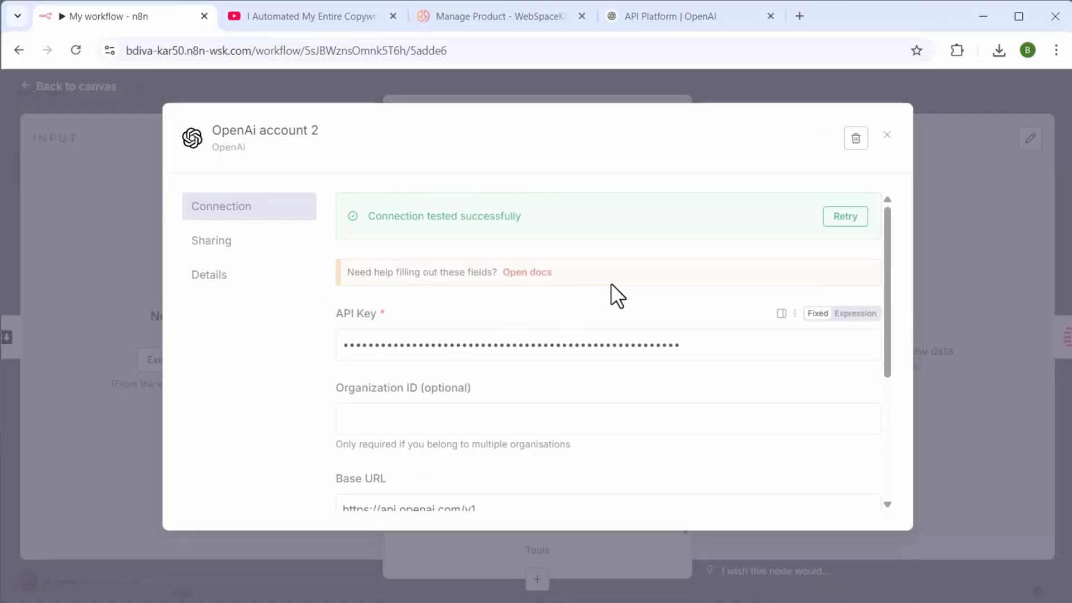
mouse_move(886, 135)
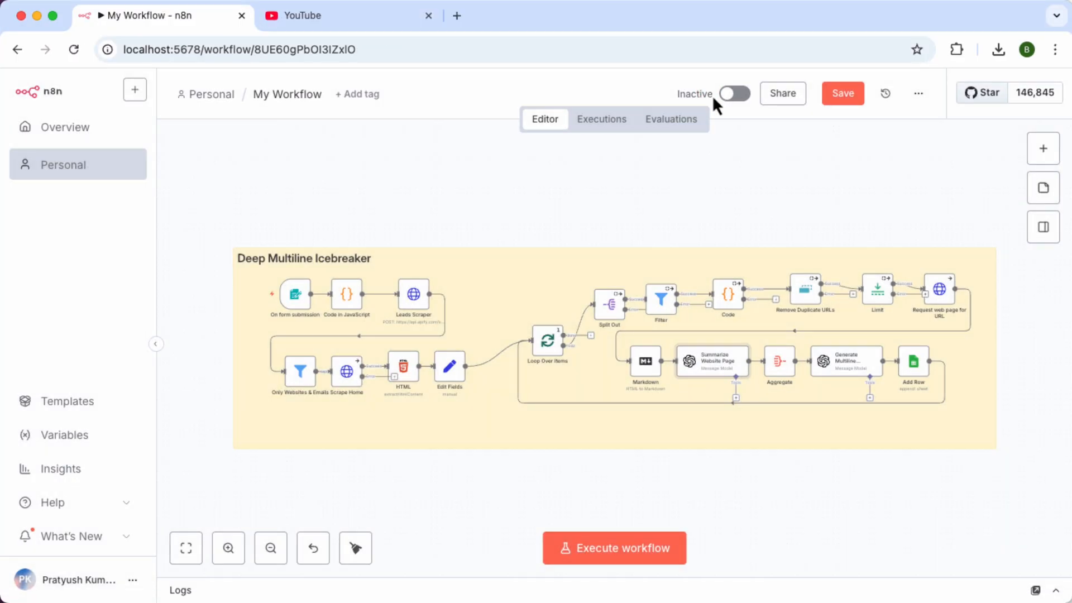
mouse_move(724, 117)
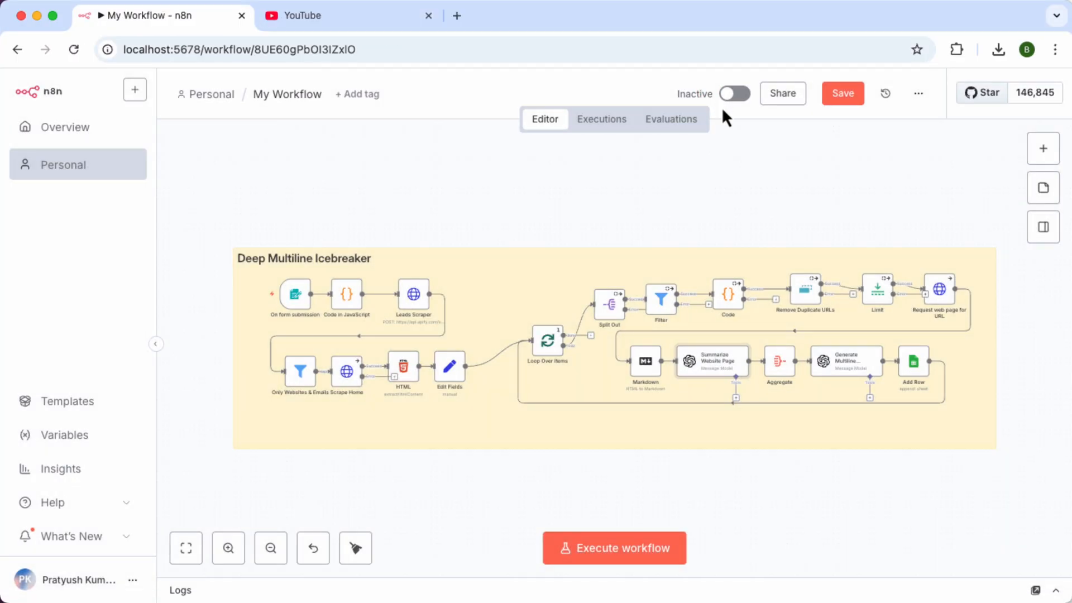
double_click(845, 360)
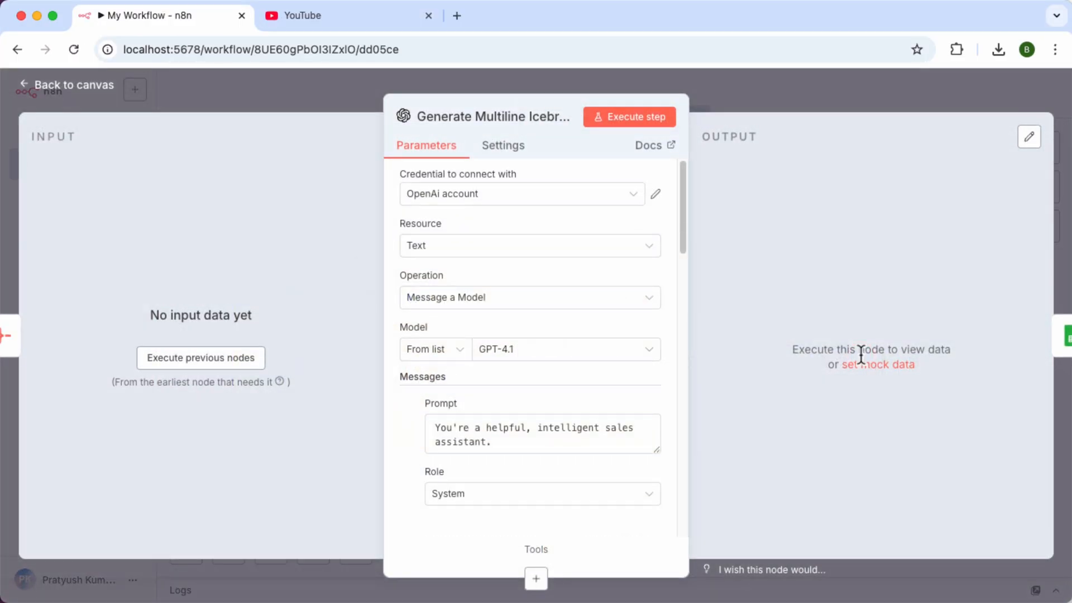
click(73, 84)
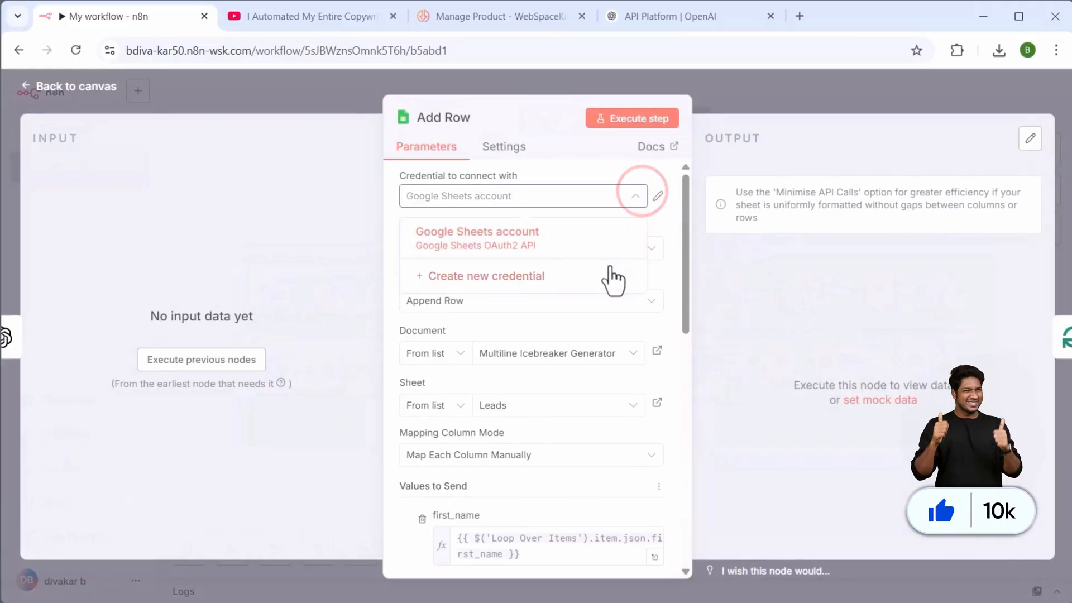
- Create a new Google Sheets credential and grant n8n.cloud access to the Google account
click(486, 276)
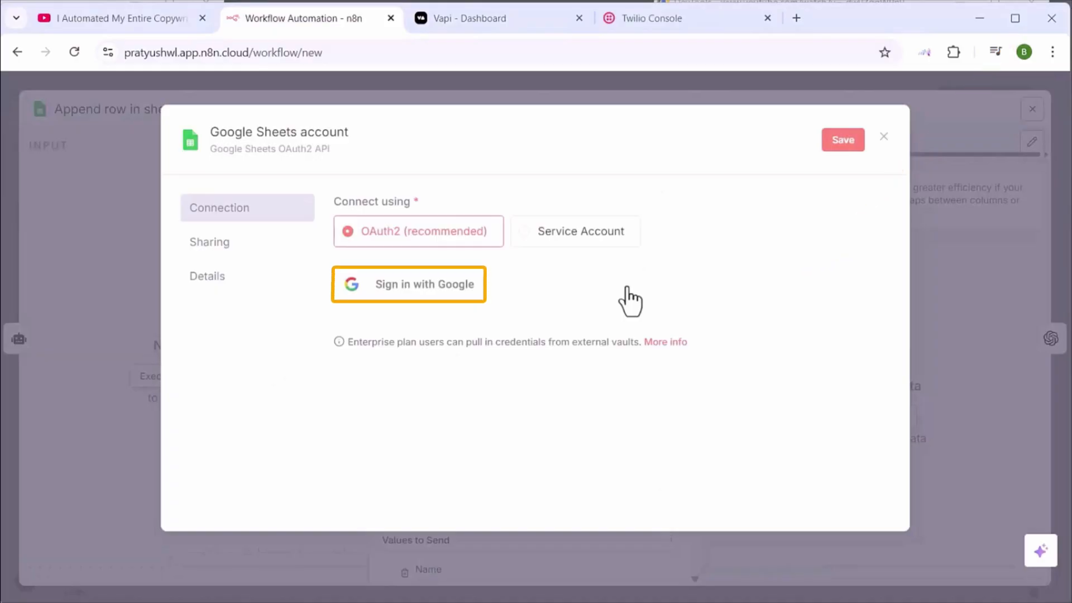
click(409, 285)
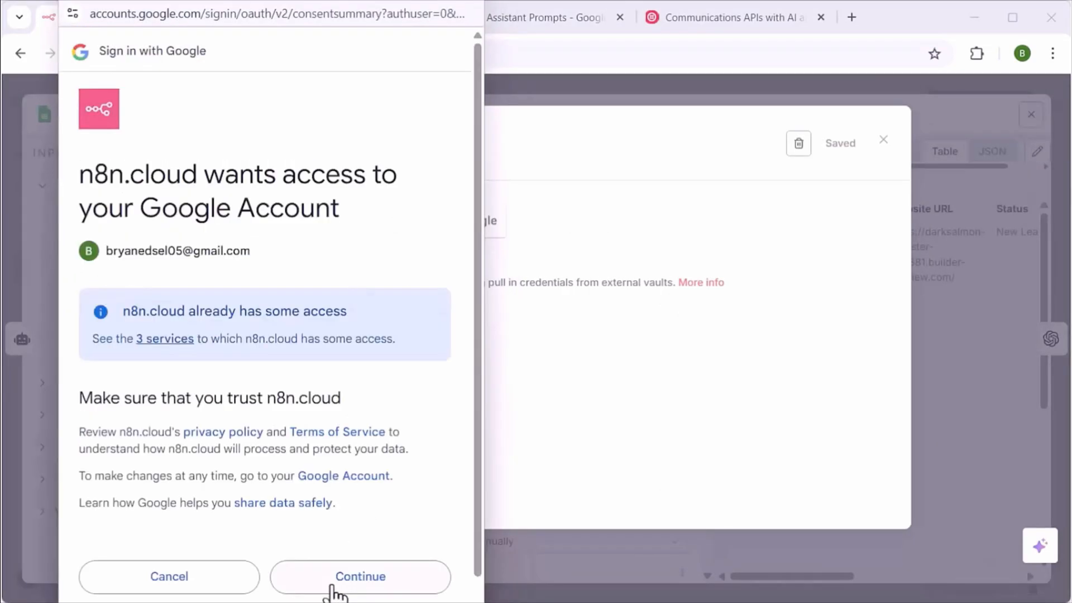
click(360, 577)
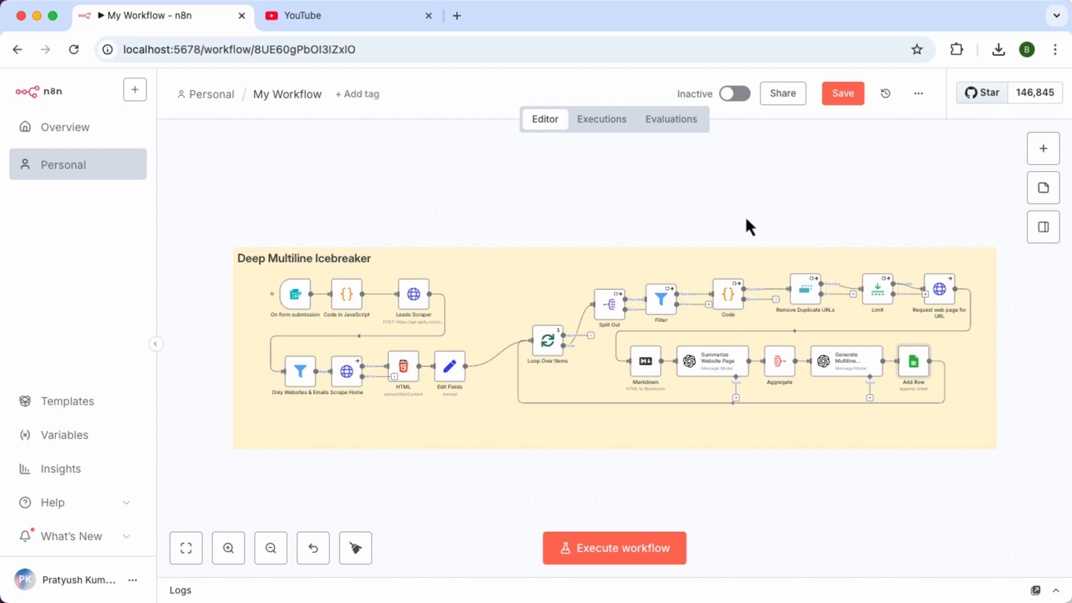
mouse_move(438, 81)
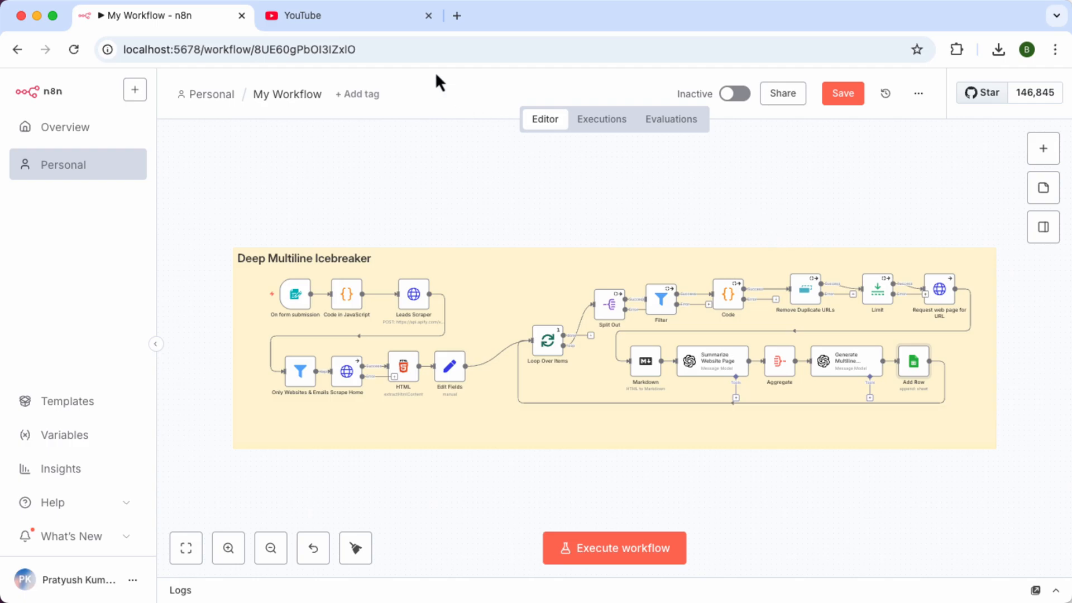
- Make a copy of the spreadsheet named 'Multiline Icebreaker Generator' without the 'Copy of' prefix
click(499, 16)
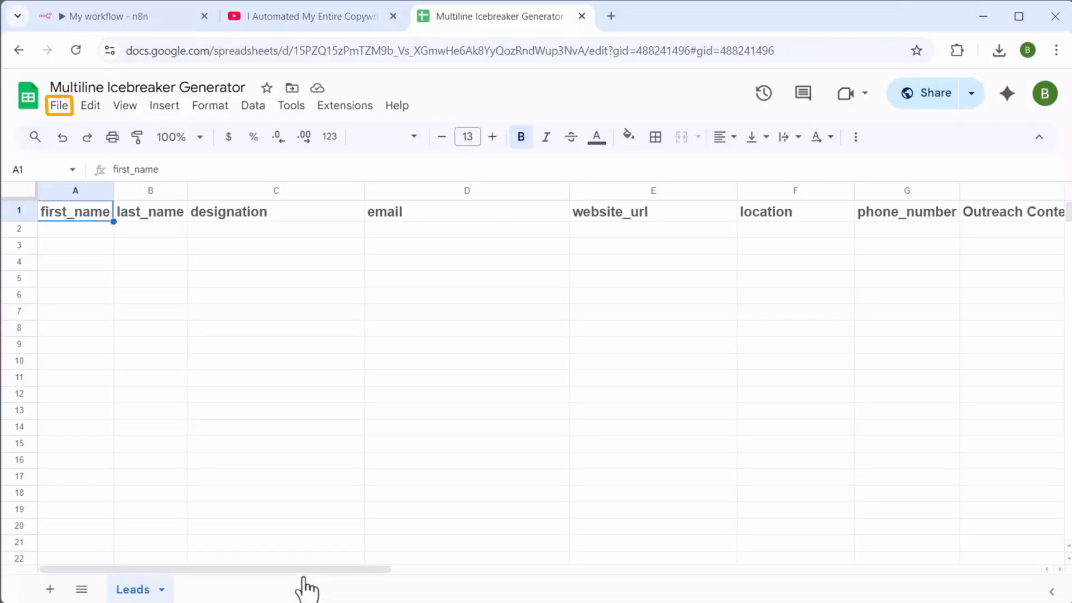
click(59, 105)
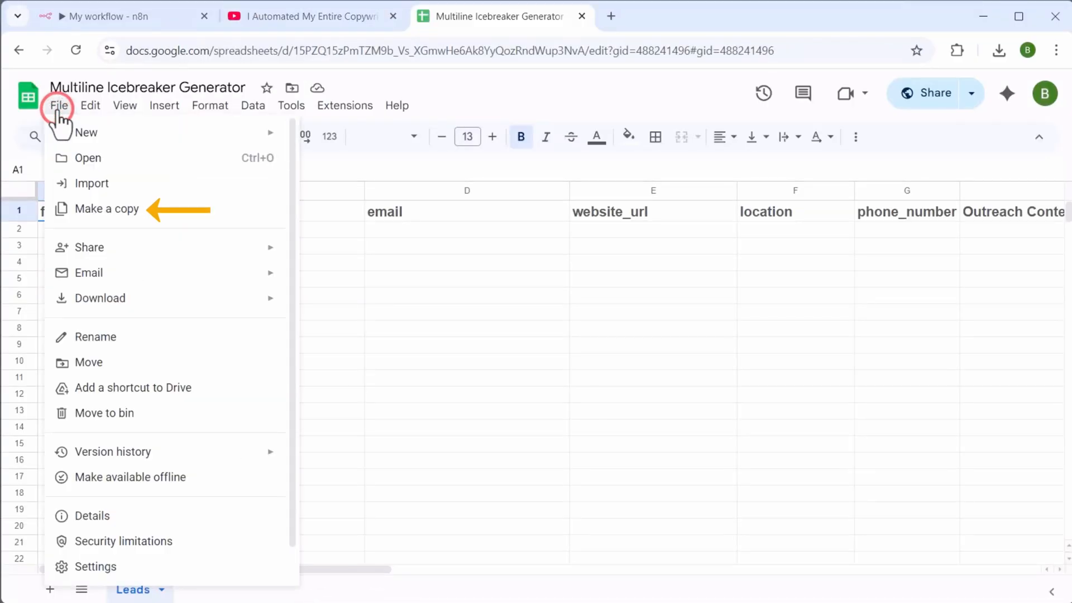
click(107, 209)
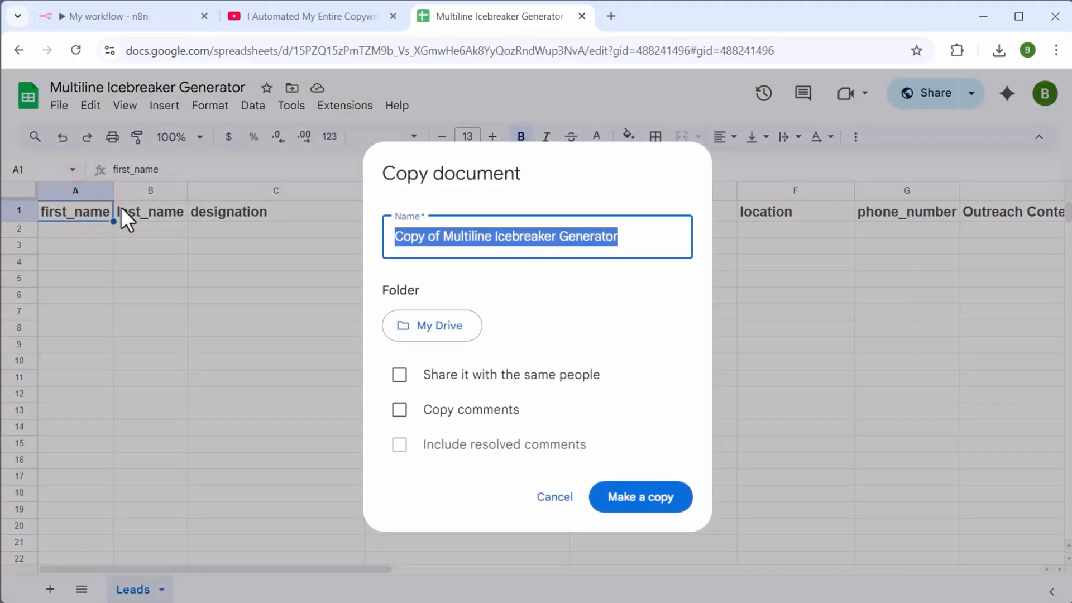
text(Multiline Icebreaker Generator)
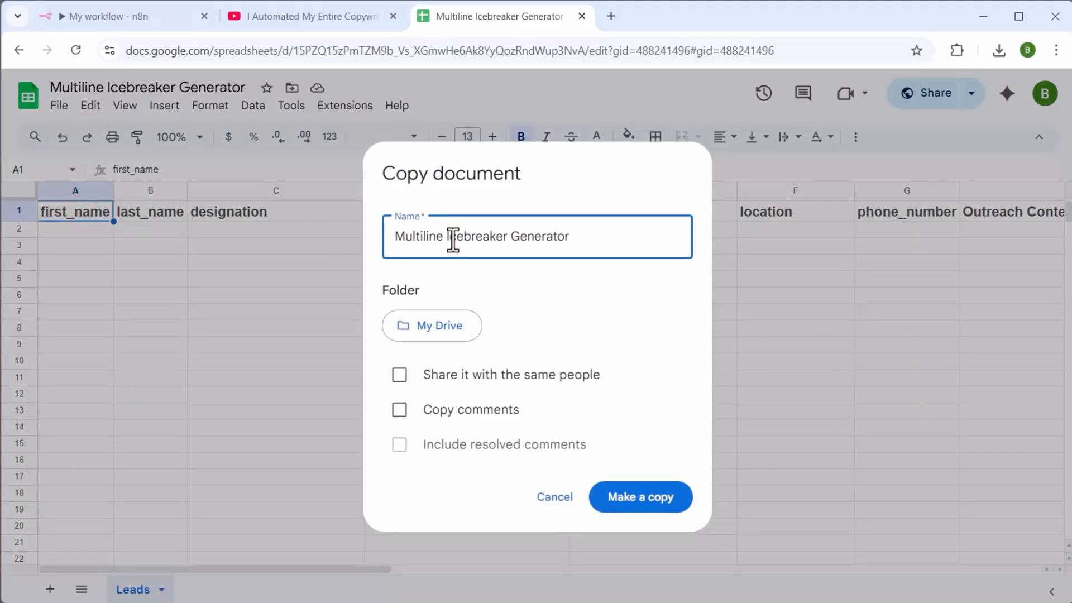
click(640, 496)
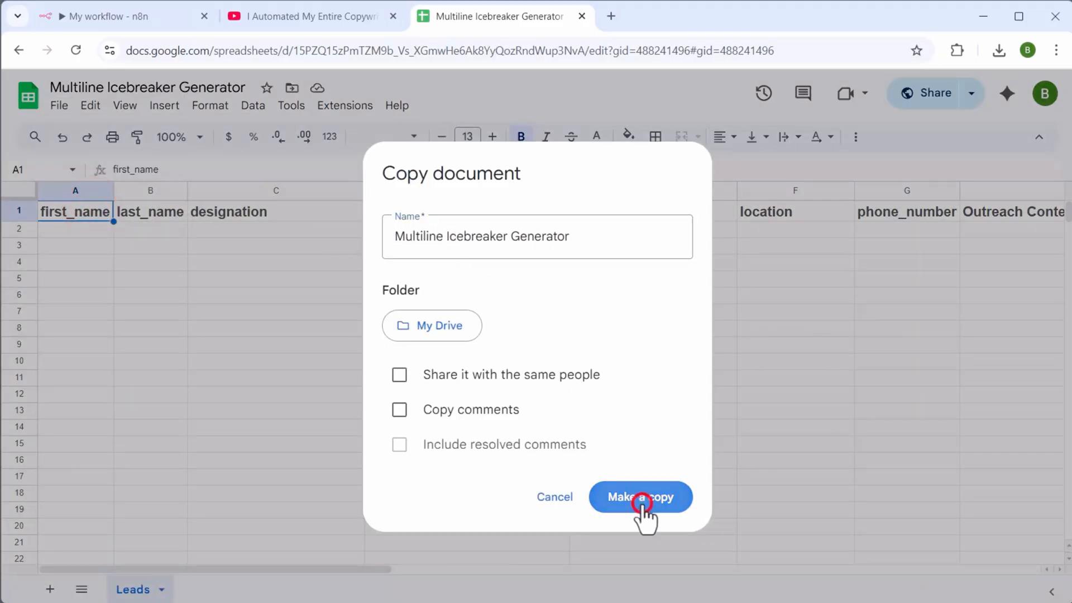
click(640, 496)
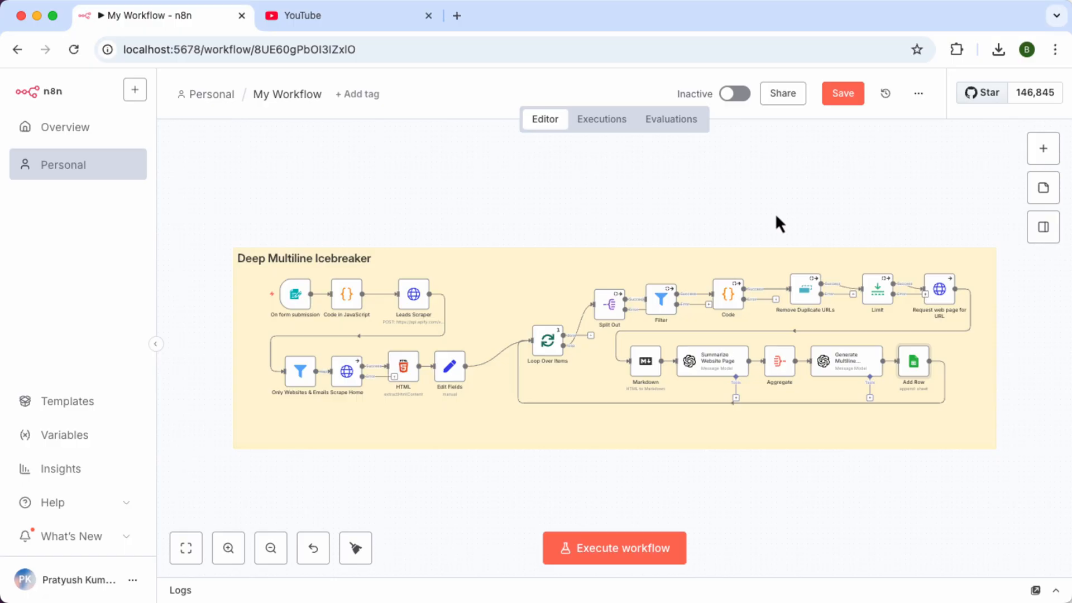
- Execute the workflow and enter the GravityWrite product description in About your Product
click(843, 92)
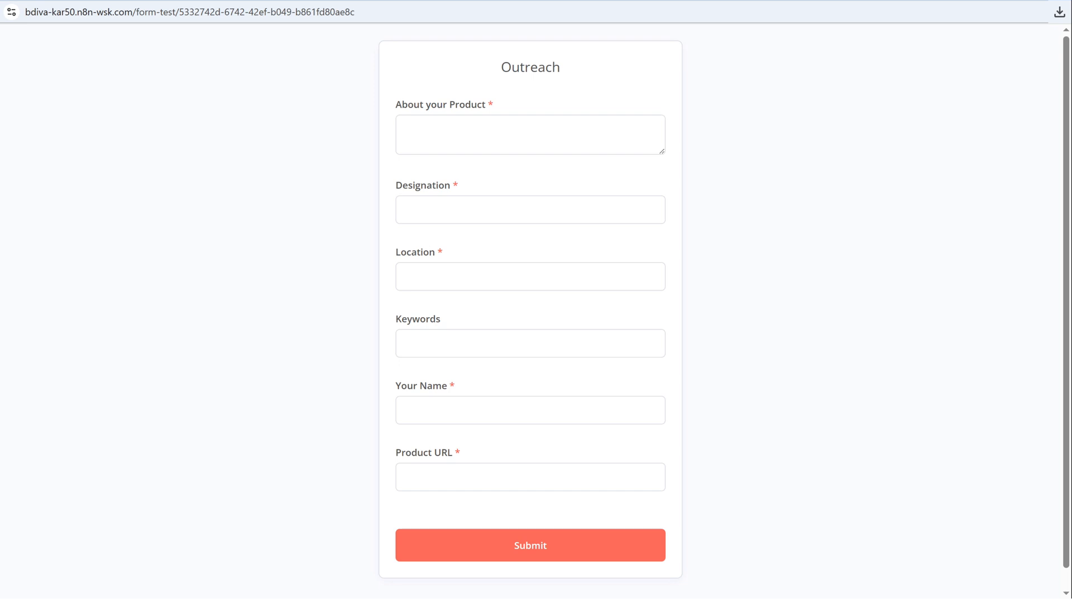
click(529, 134)
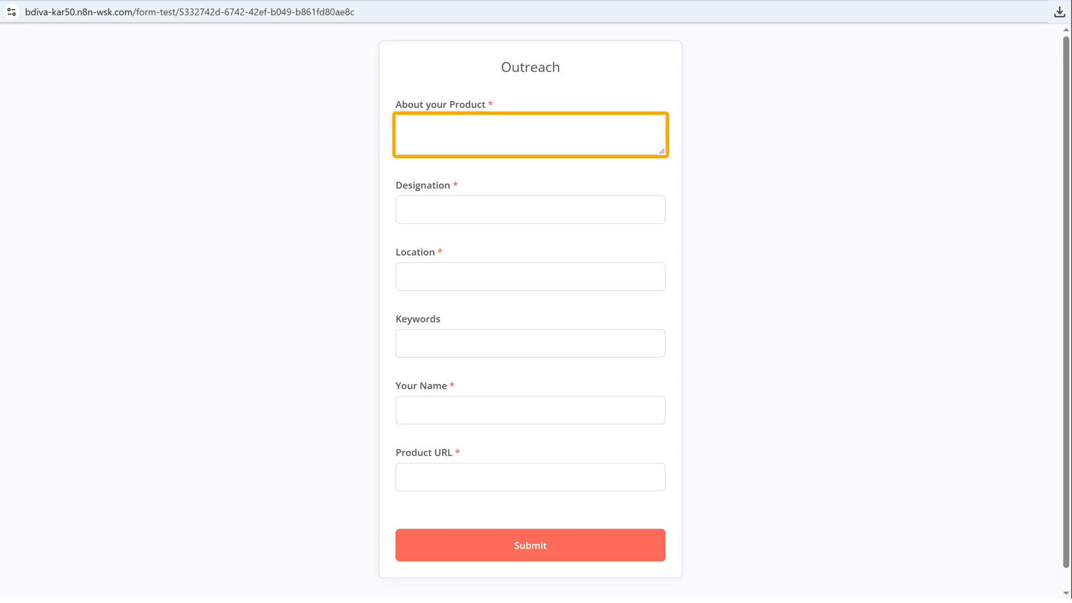
click(529, 135)
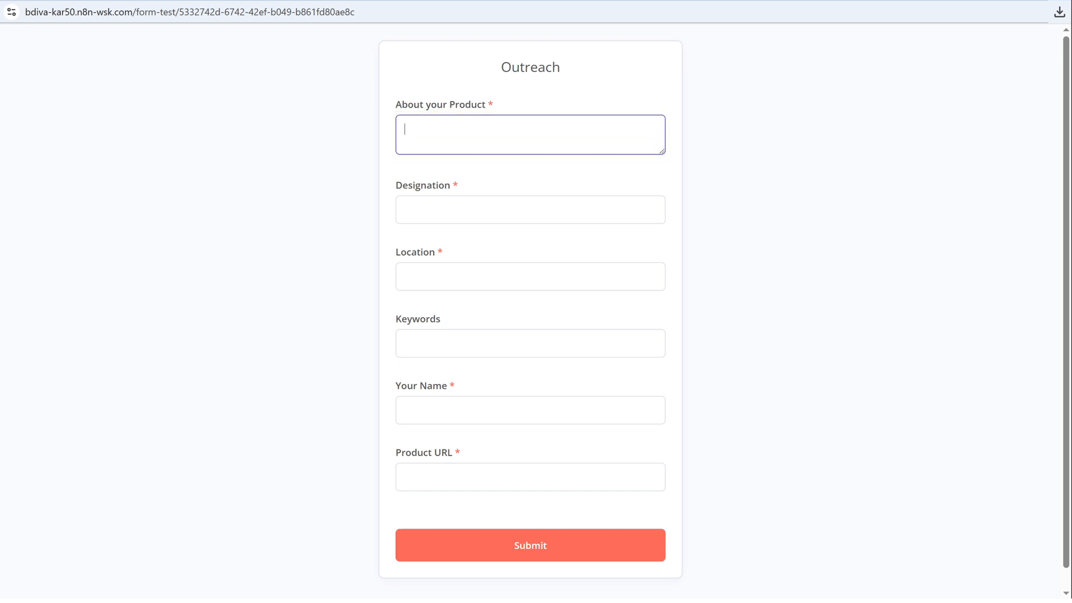
text(GravityWrite is a comprehensive AI content-generation tool designed to simplify and accelerate content production acro)
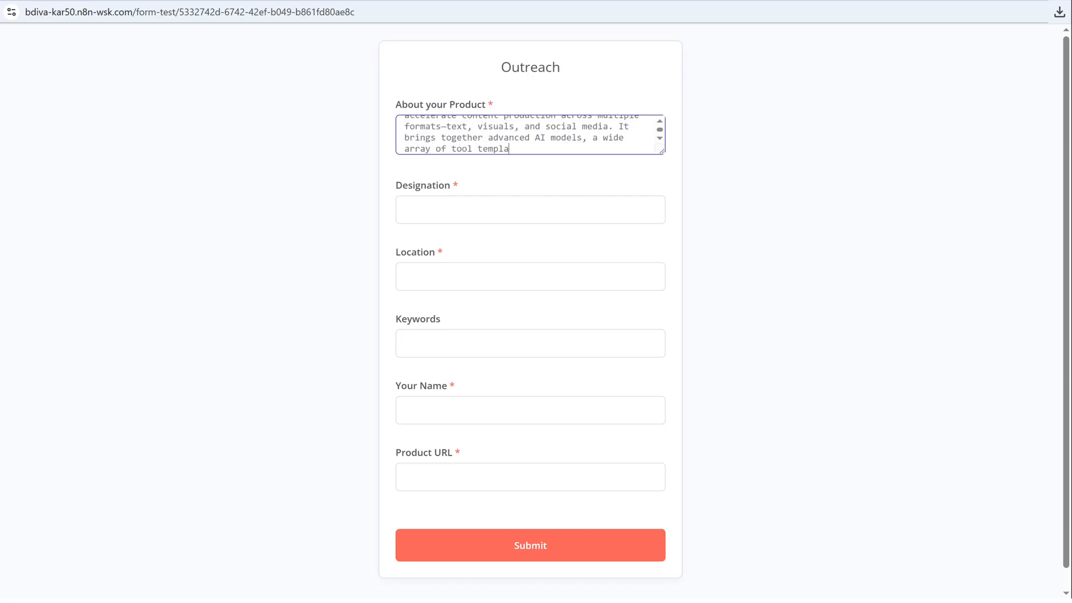
click(530, 210)
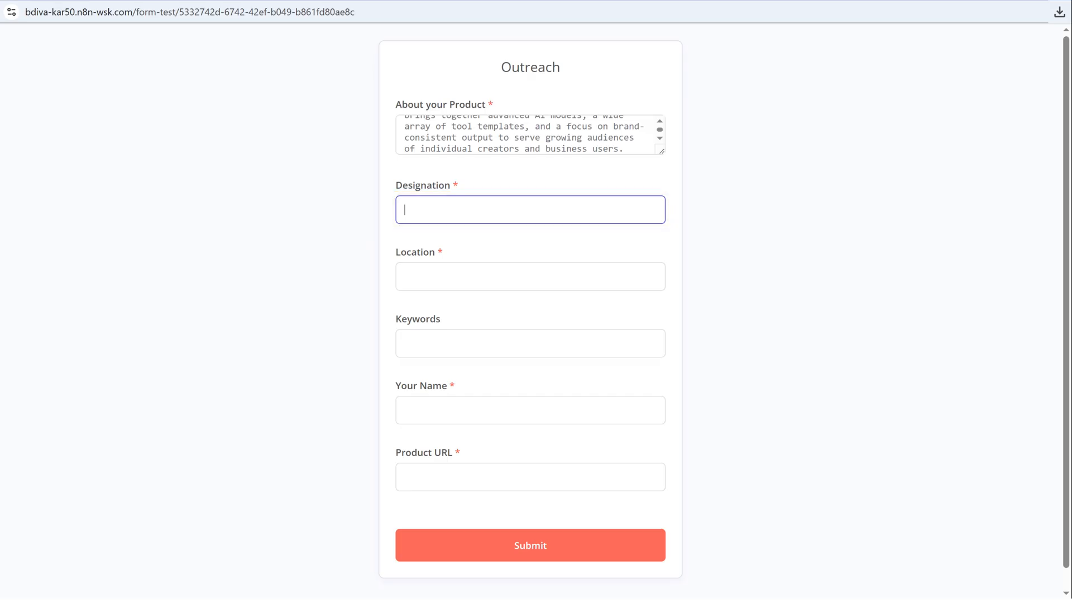
text(Product Manager)
click(530, 276)
text(India)
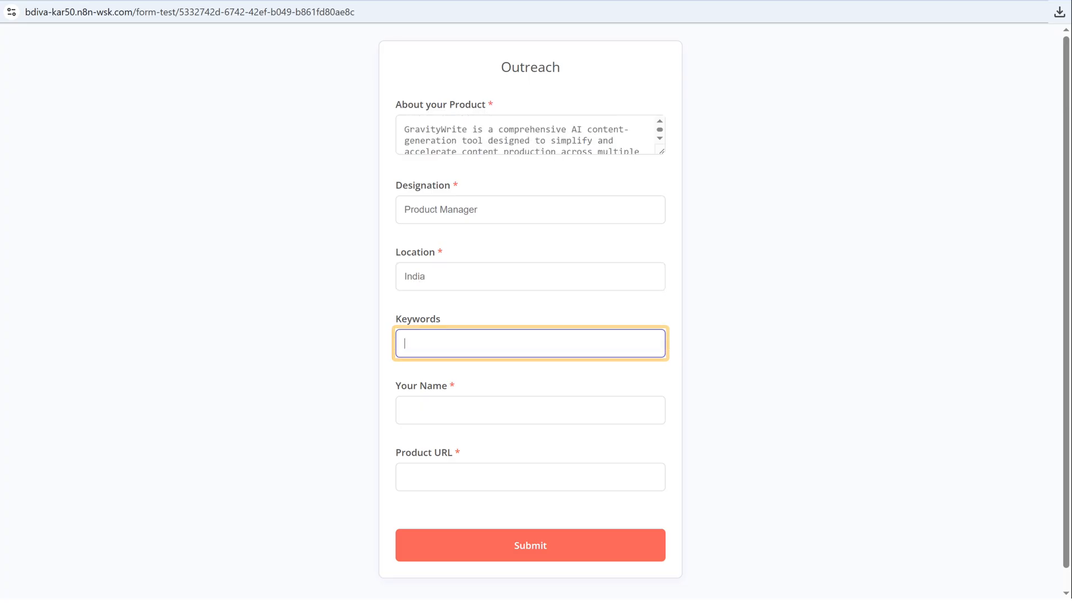
text(AI Writing Assistant)
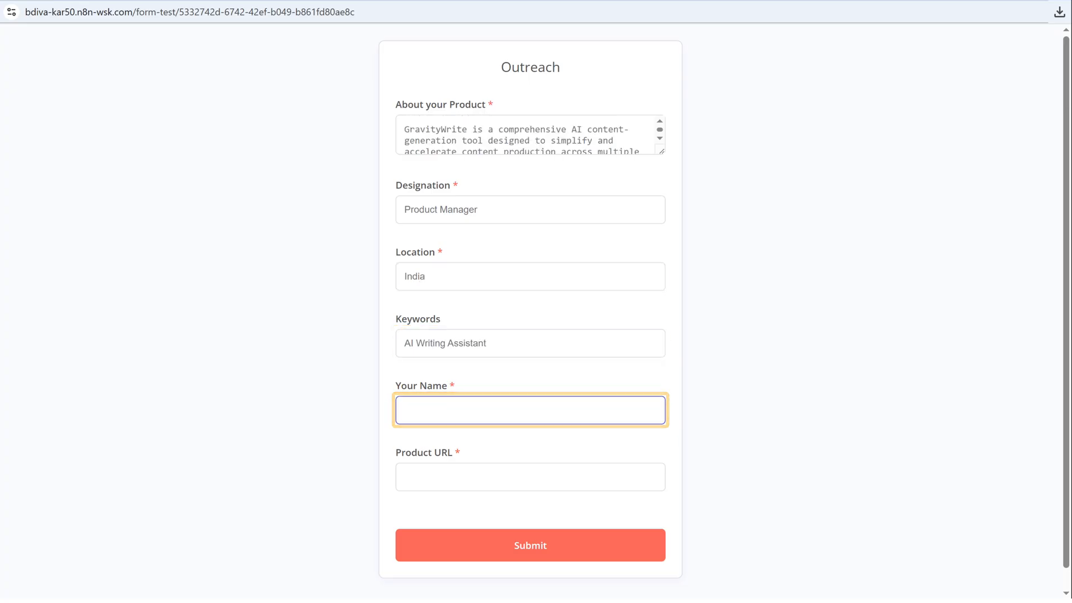
text(https://gravitywrite.co)
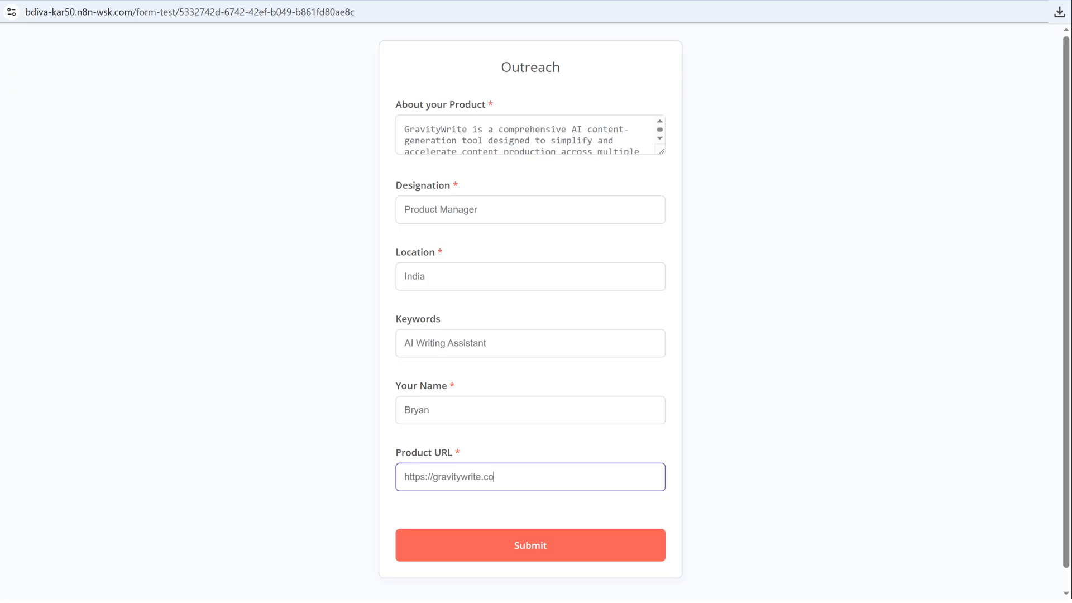
text(m/)
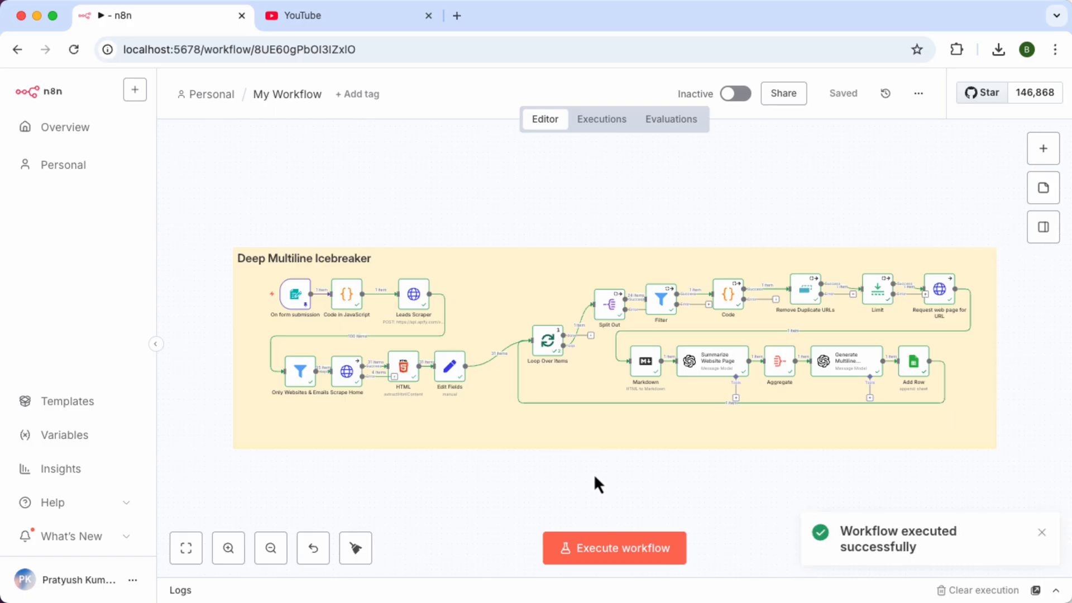
- Switch to Google Sheets and inspect the new Leads row with its generated outreach email
click(311, 16)
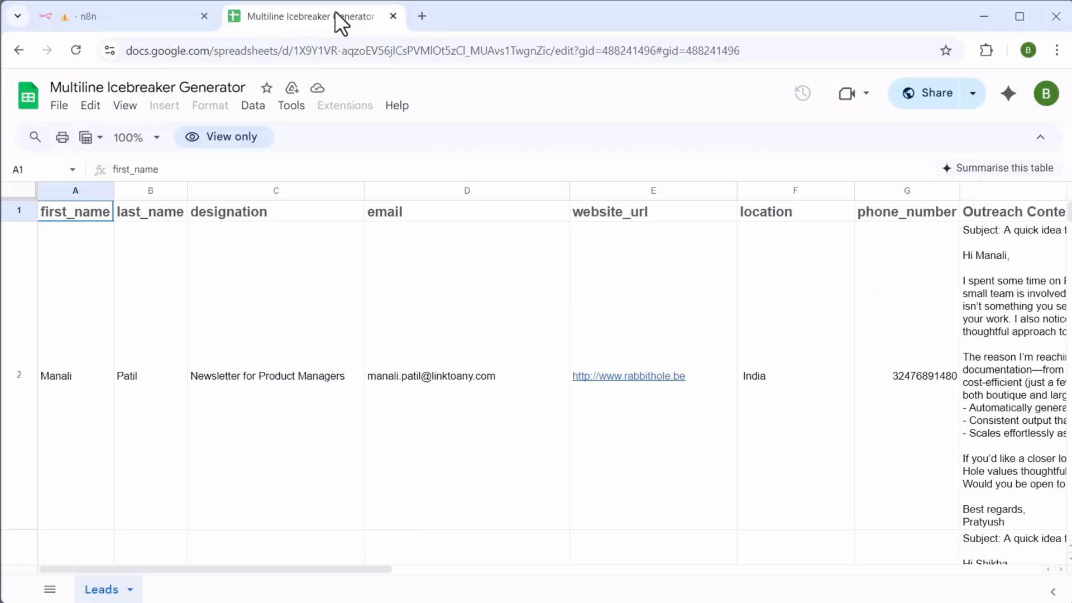
click(59, 375)
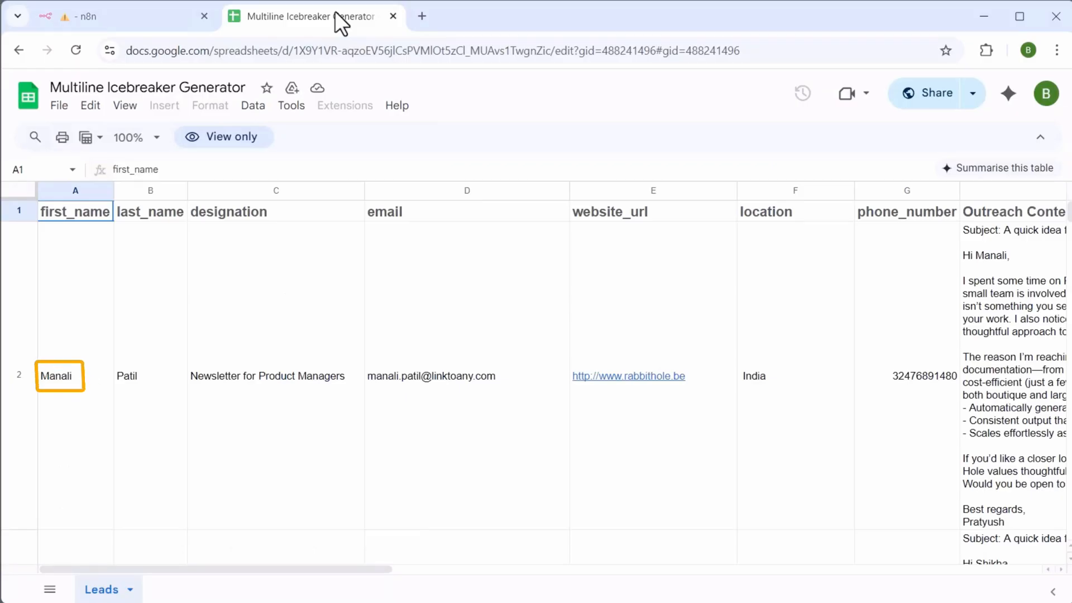
click(437, 375)
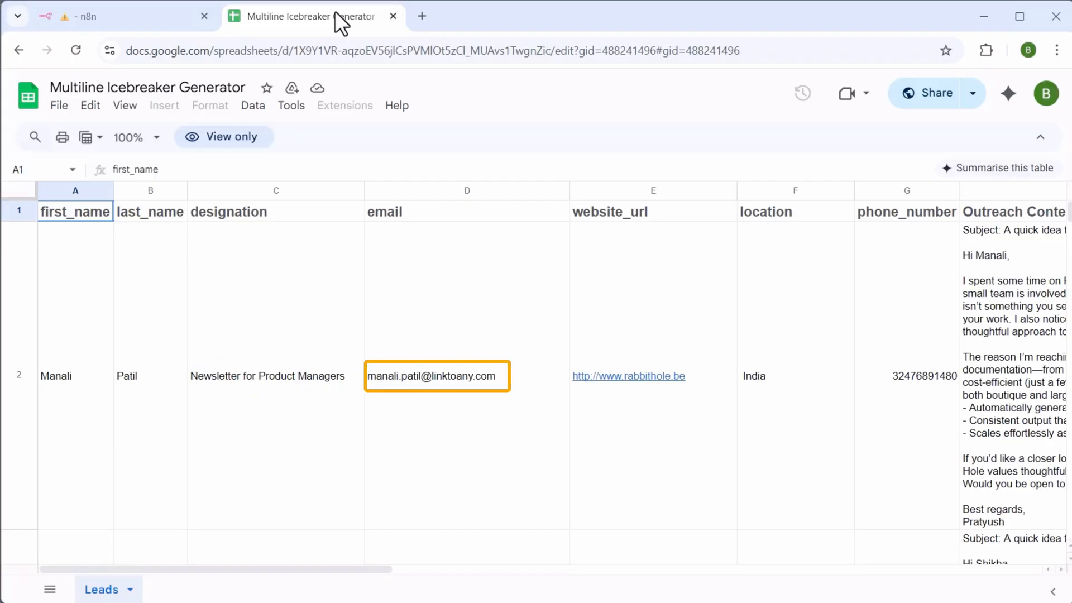
click(920, 375)
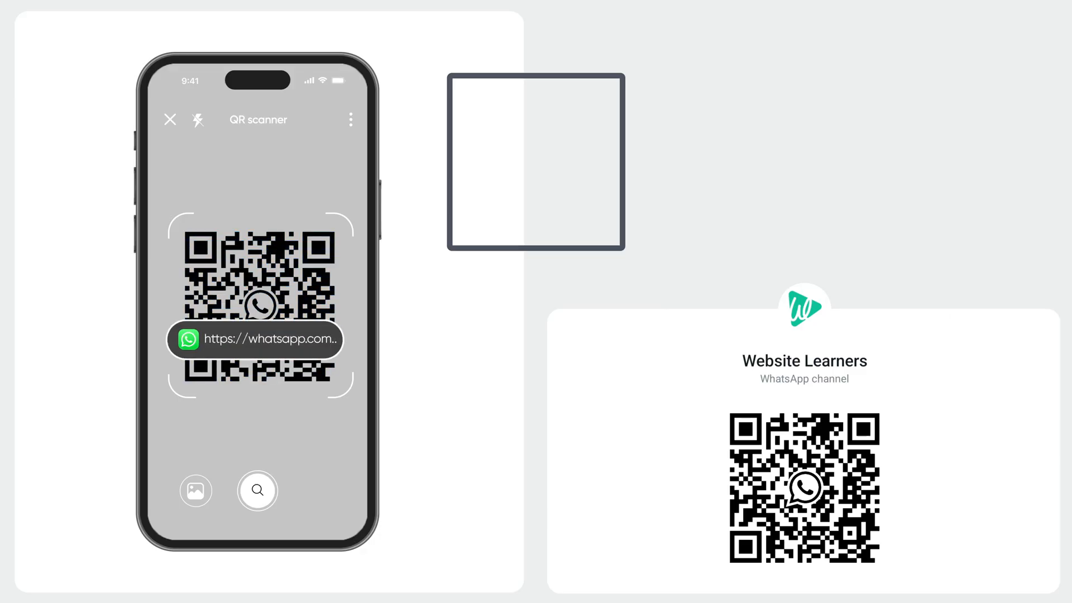
click(255, 340)
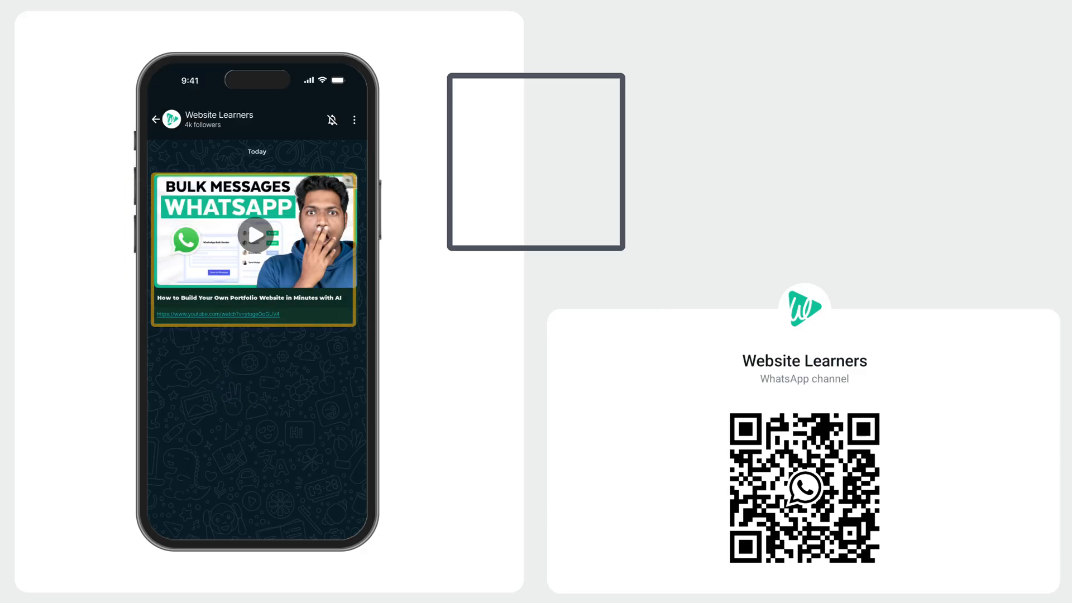